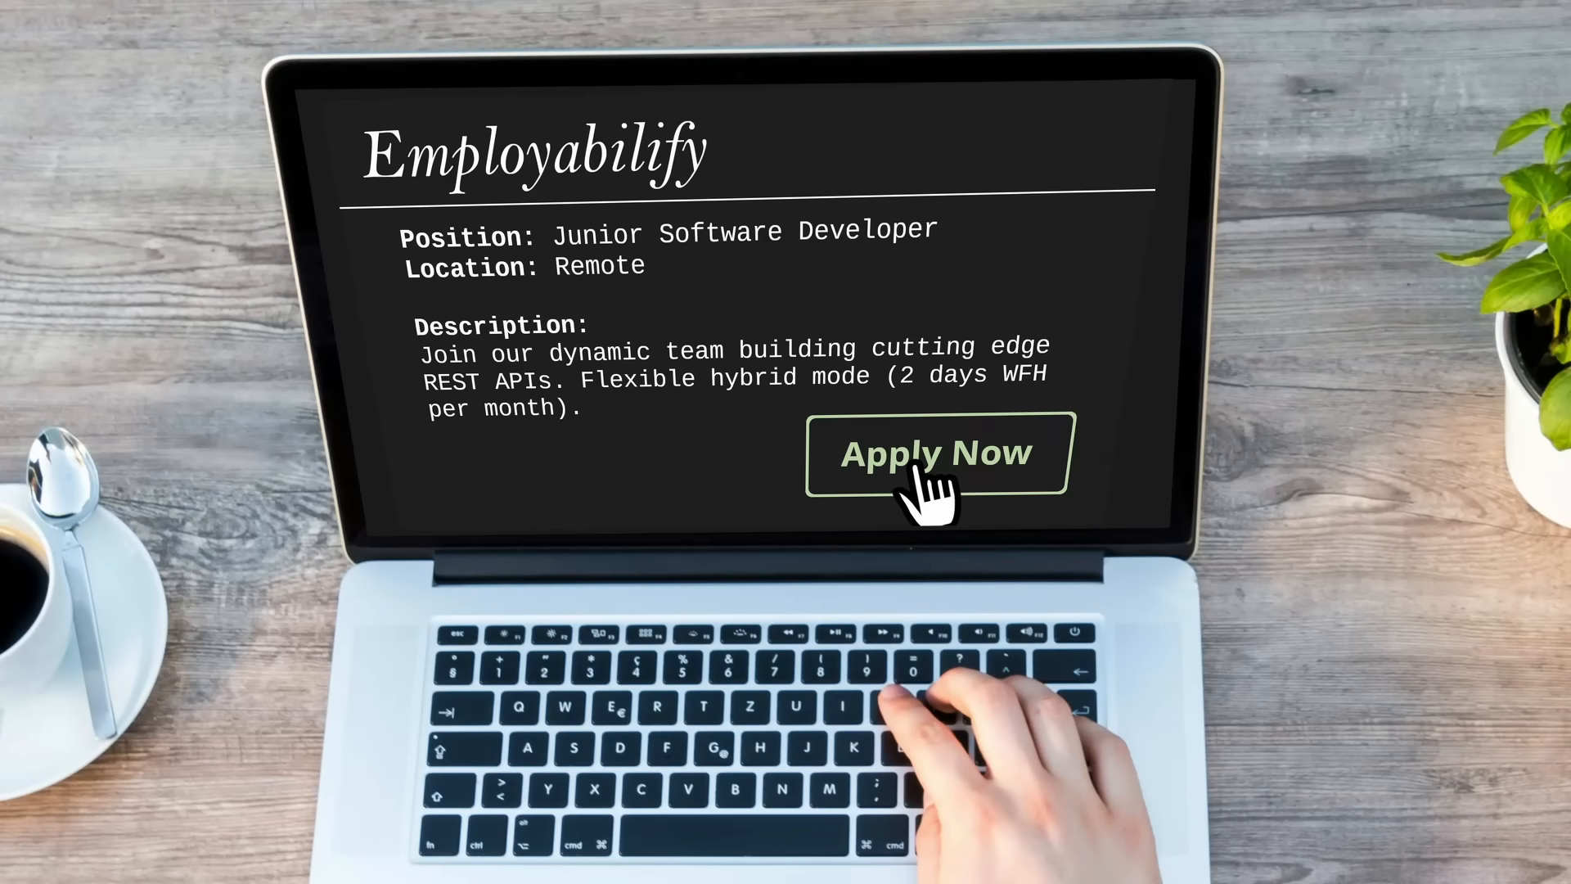
Write drawSprite and drawHexes in display-driver.ts so the canvas renders beige hex tiles.
left_click(936, 453)
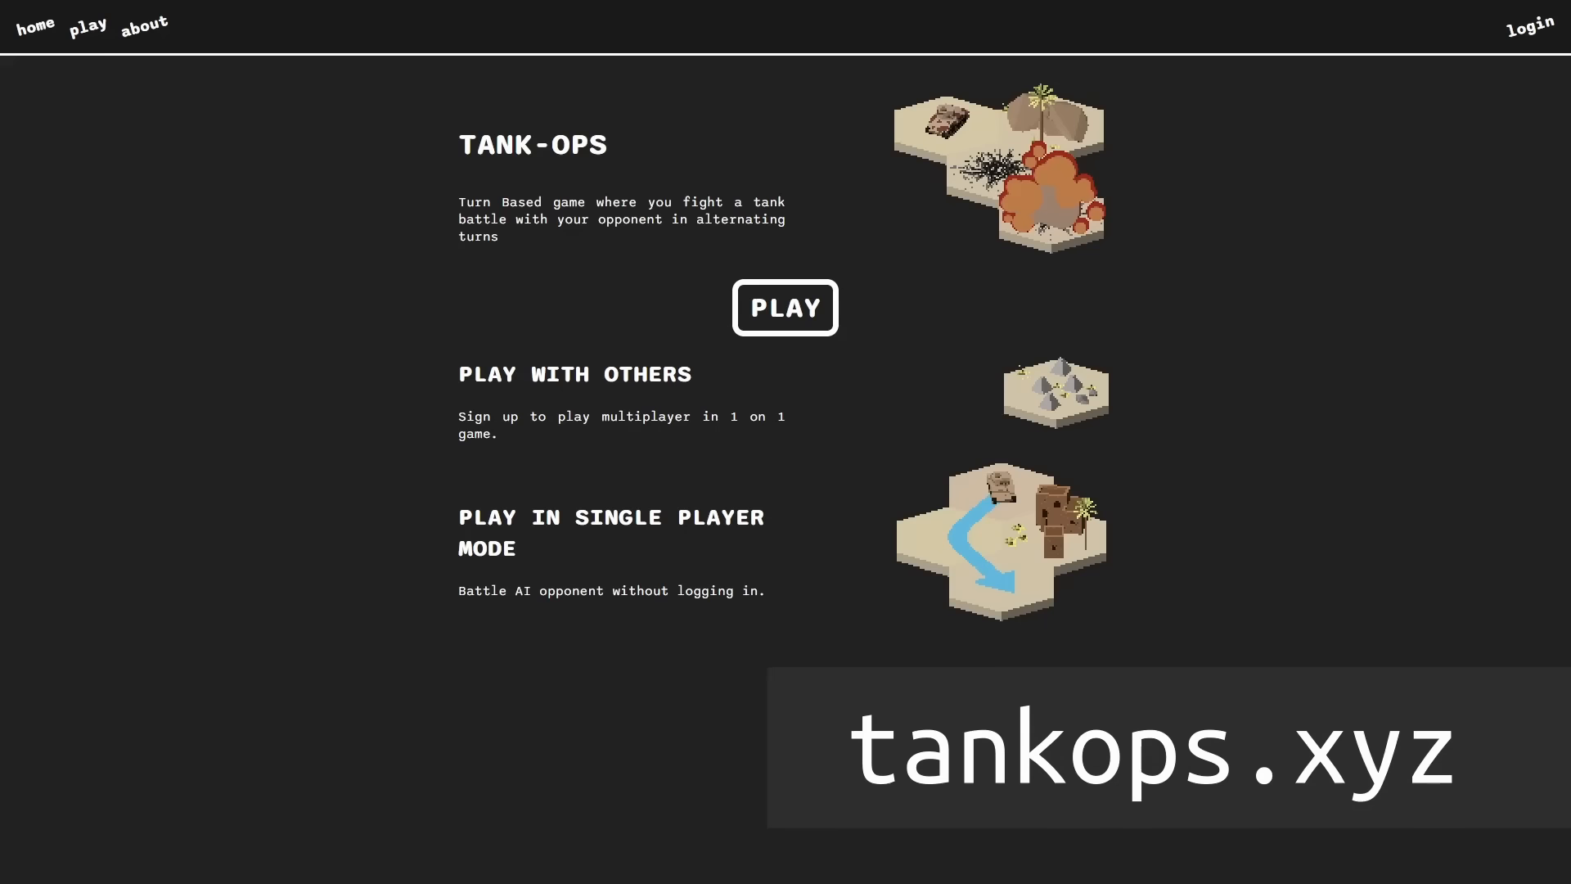
mouse_move(87, 24)
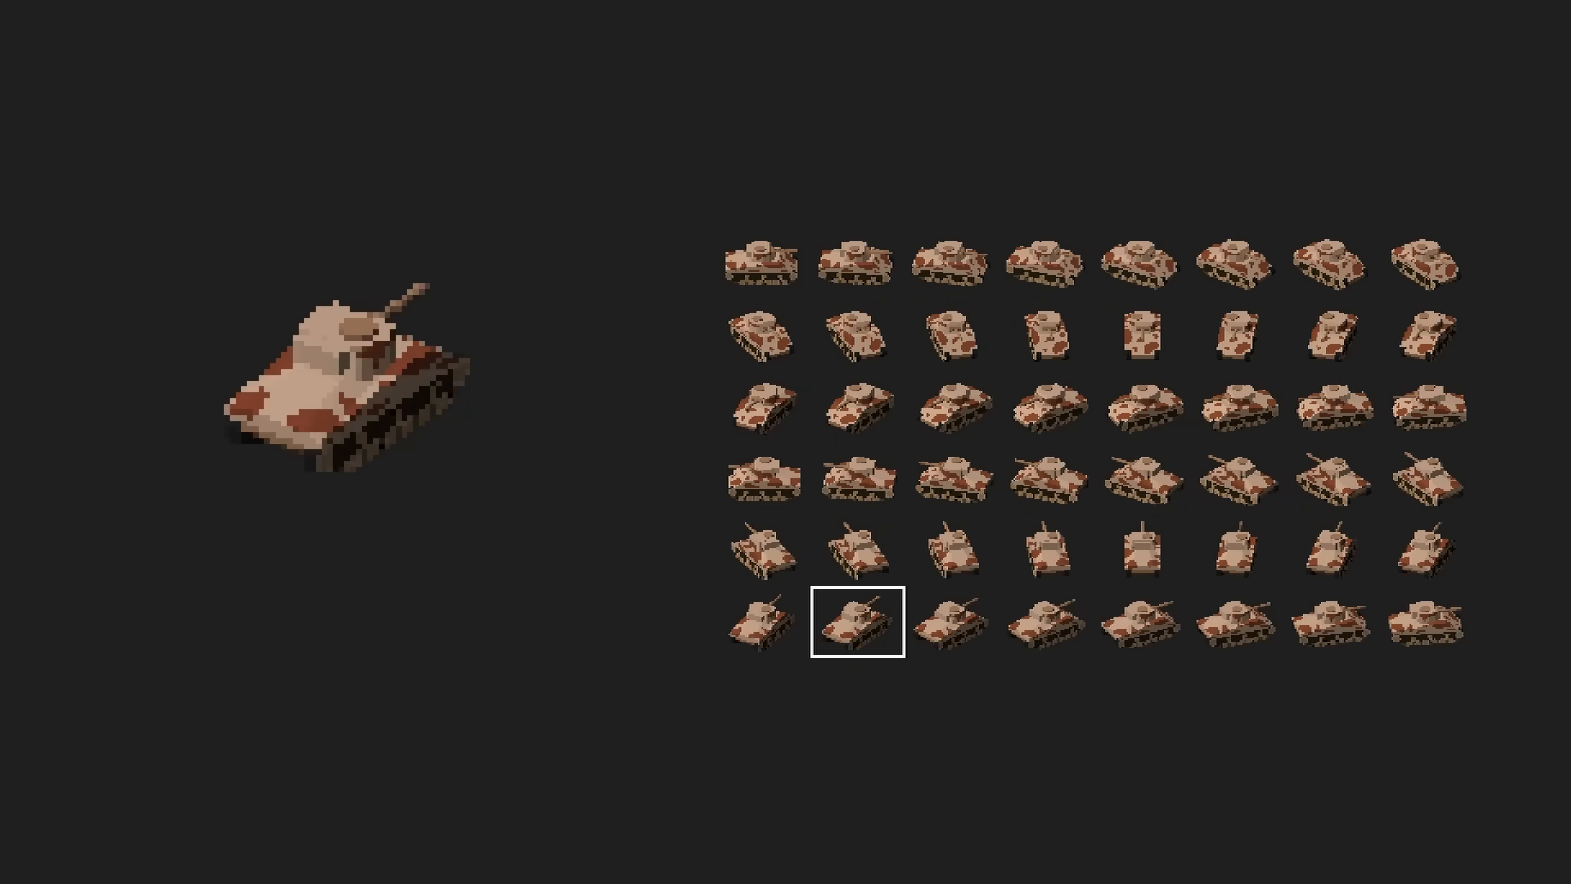
left_click(1422, 407)
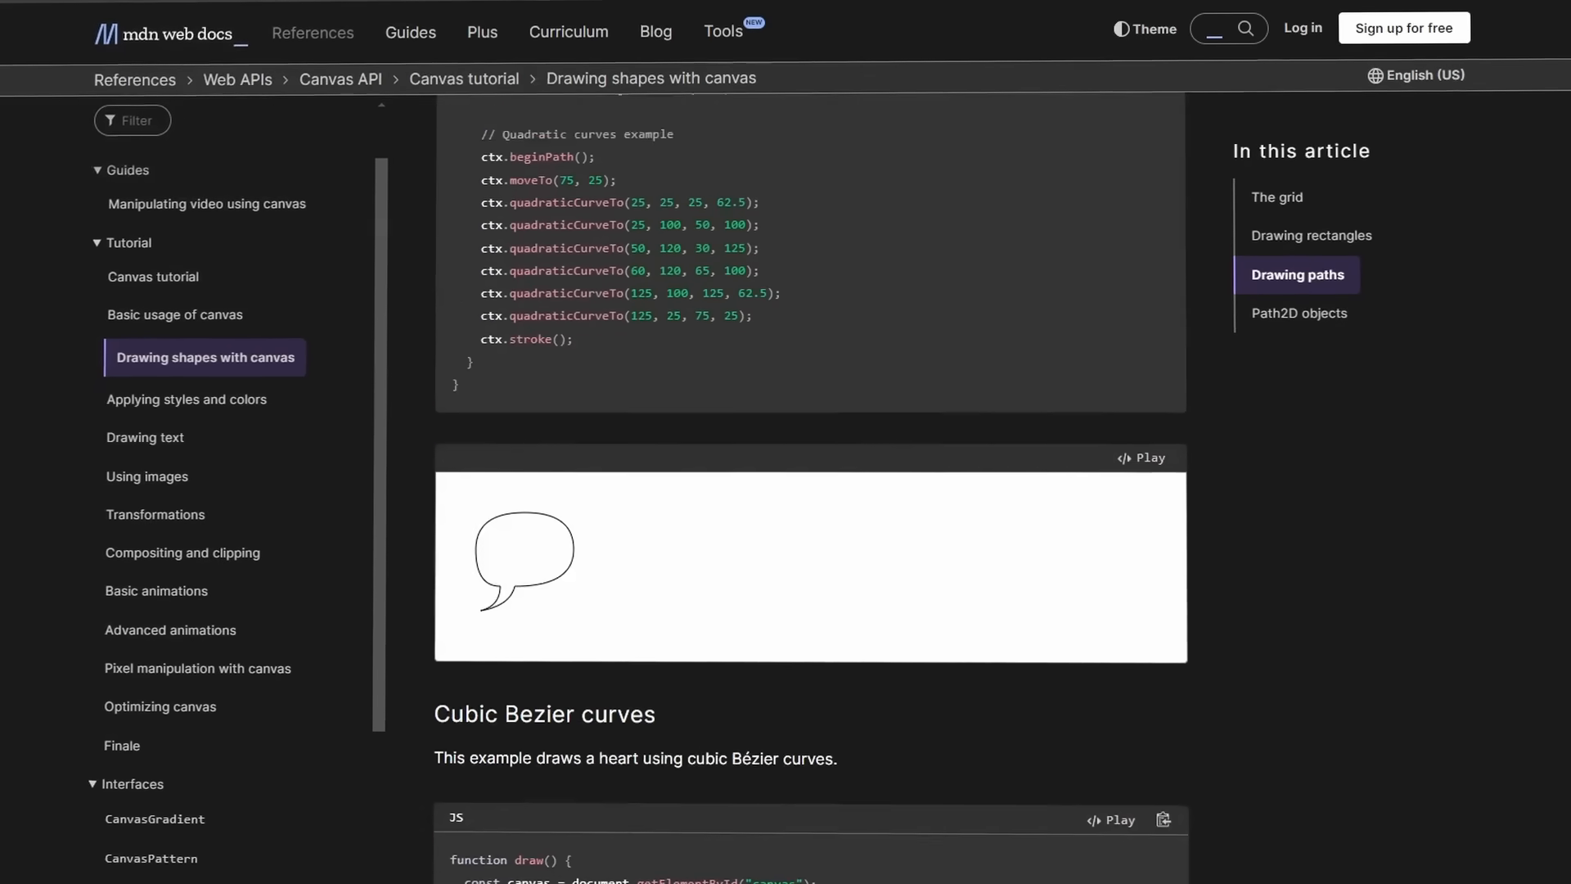
scroll("down", 3)
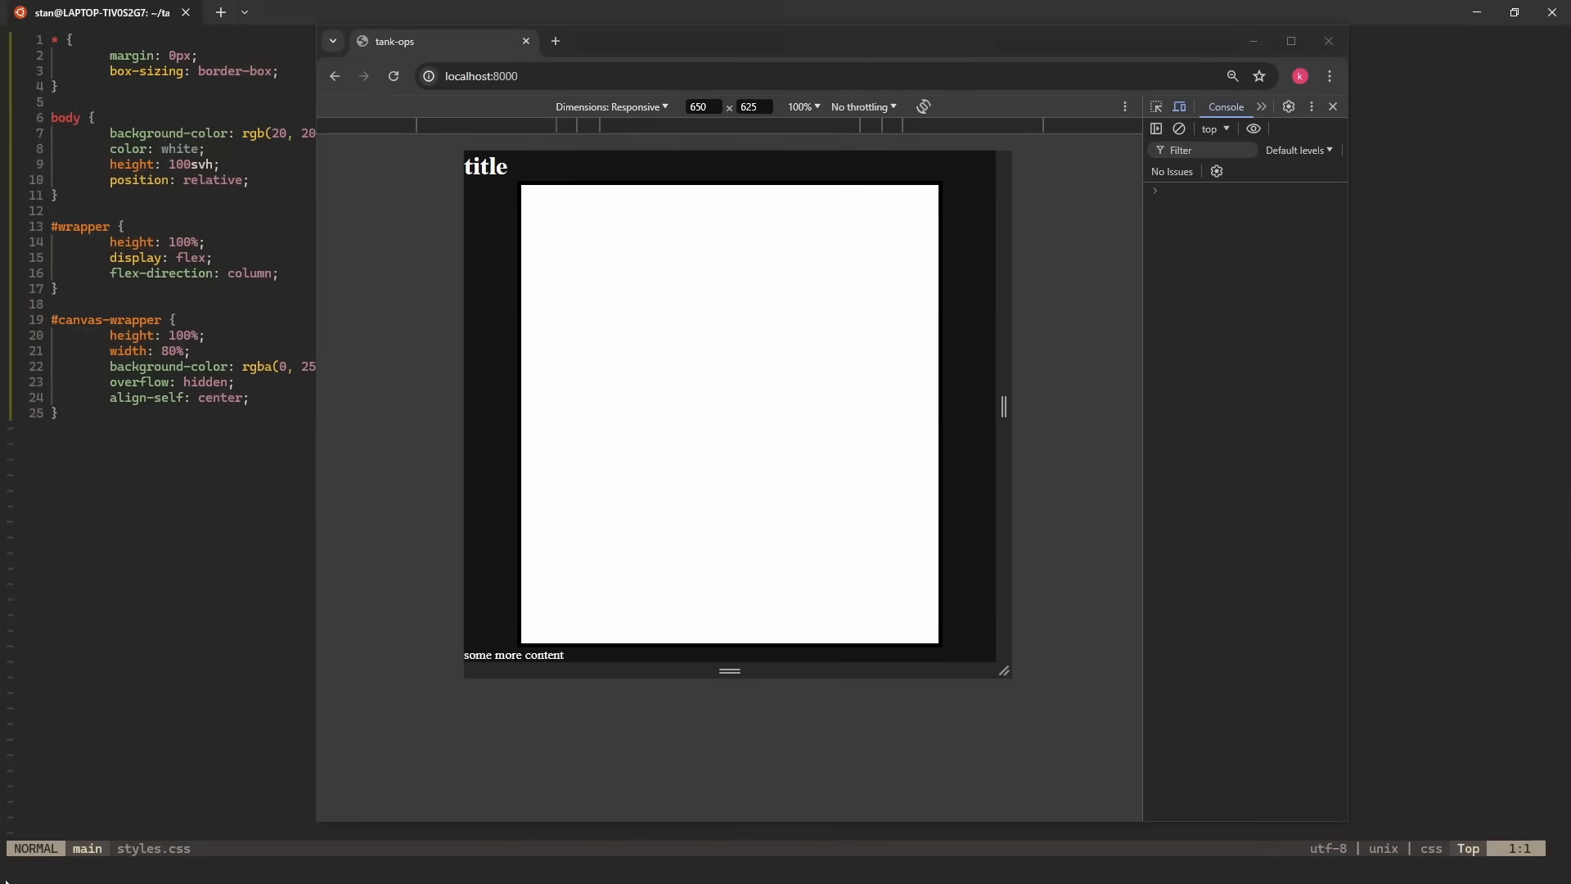
left_click_drag(1003, 670, 1060, 663)
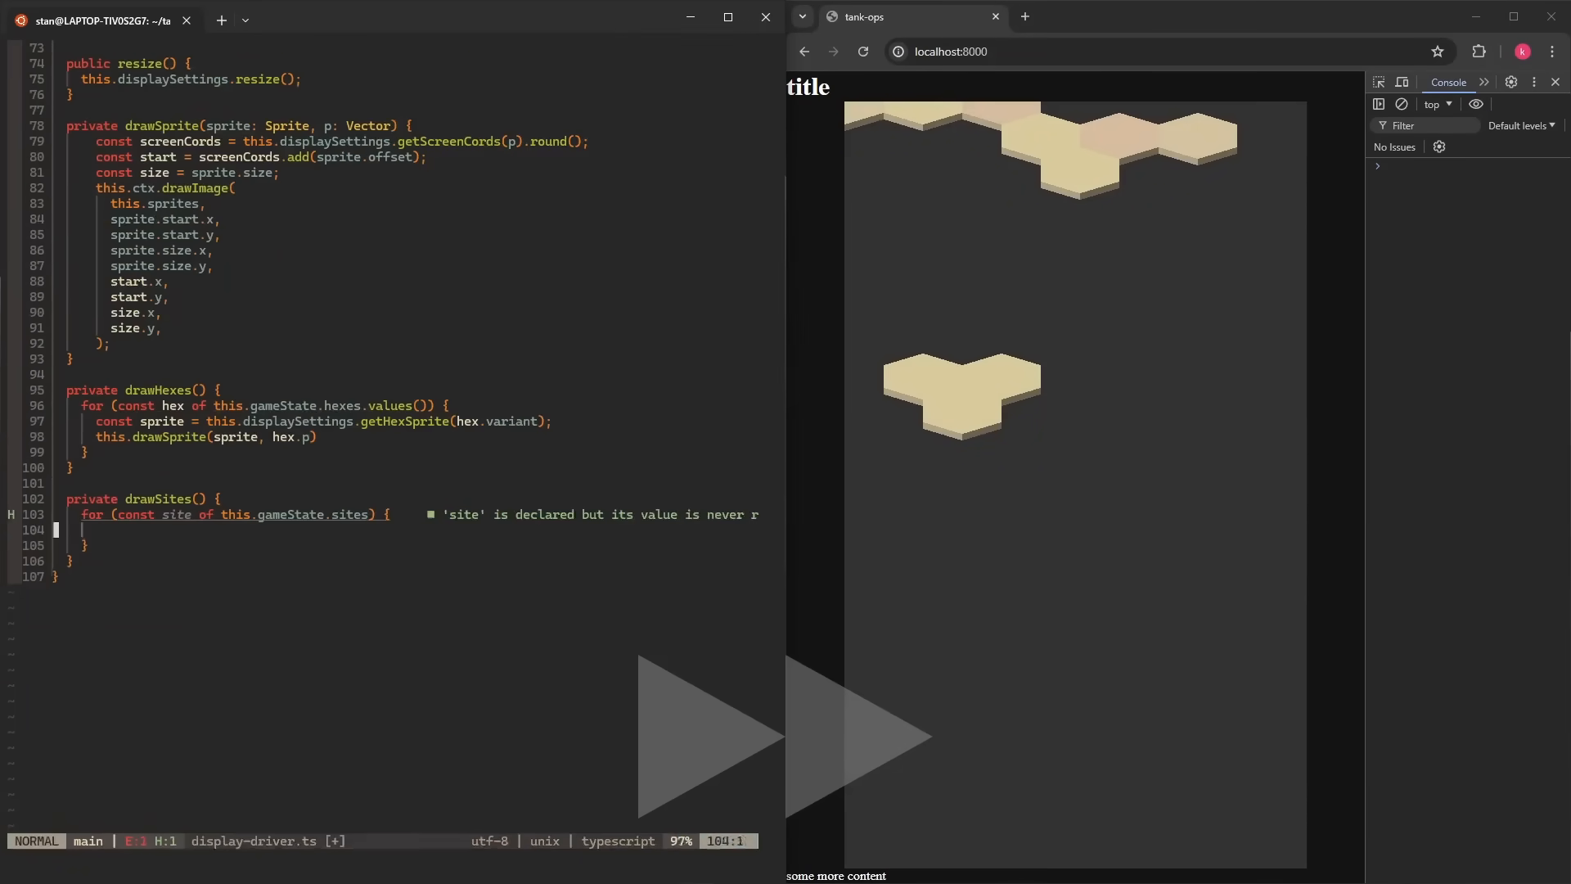
Implement drawSites and zoomIn/zoomOut cycling presetIdx, then begin applyScale.
type("sprite: Sprite): Sprite {")
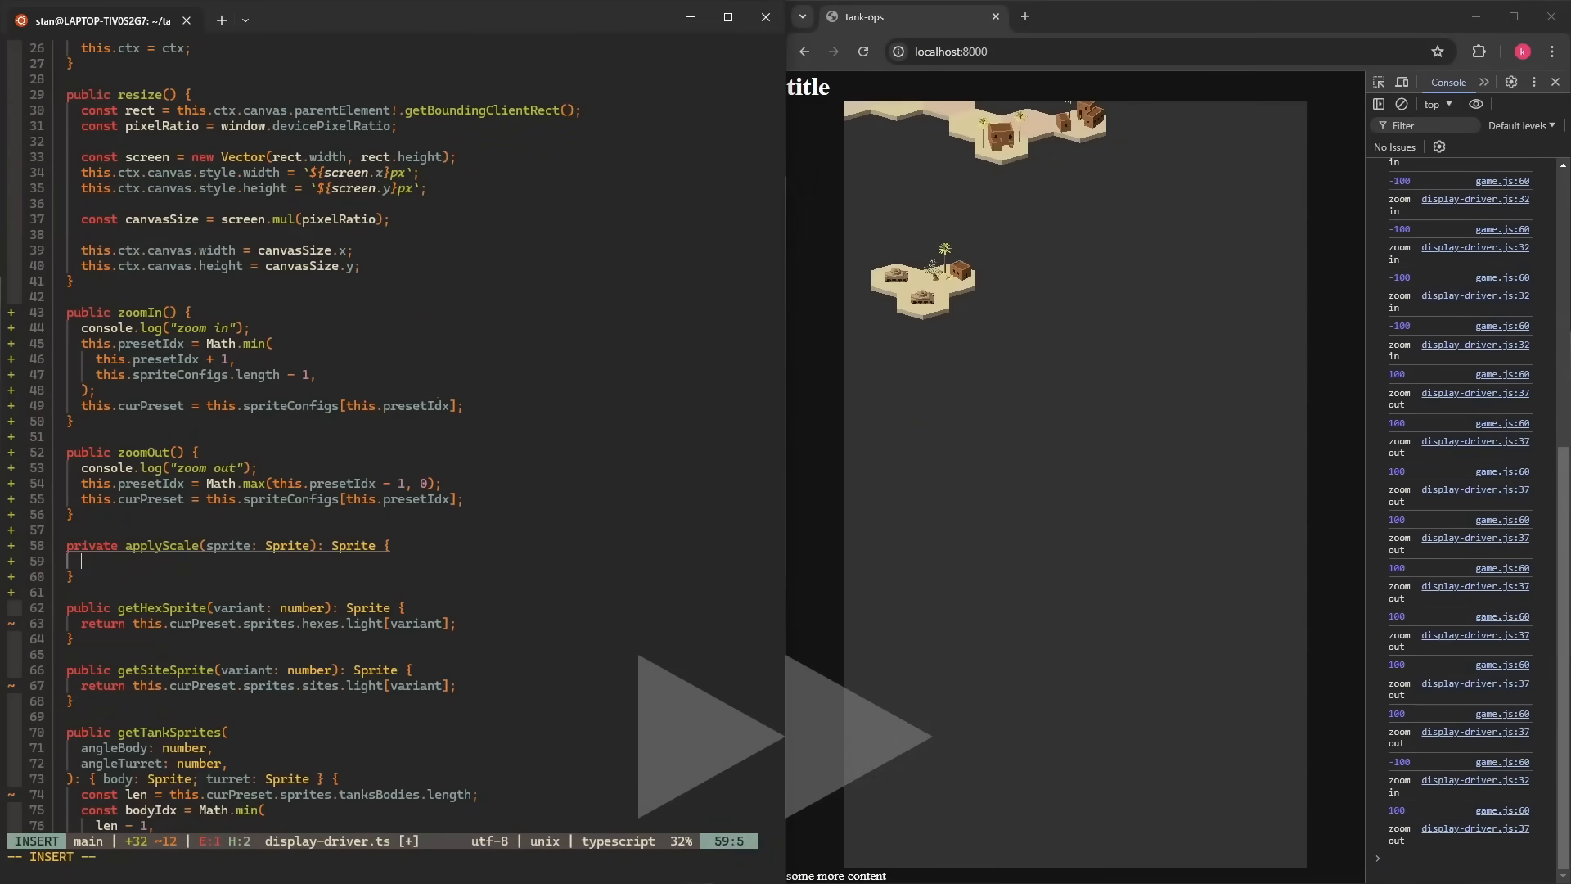
type("Ve")
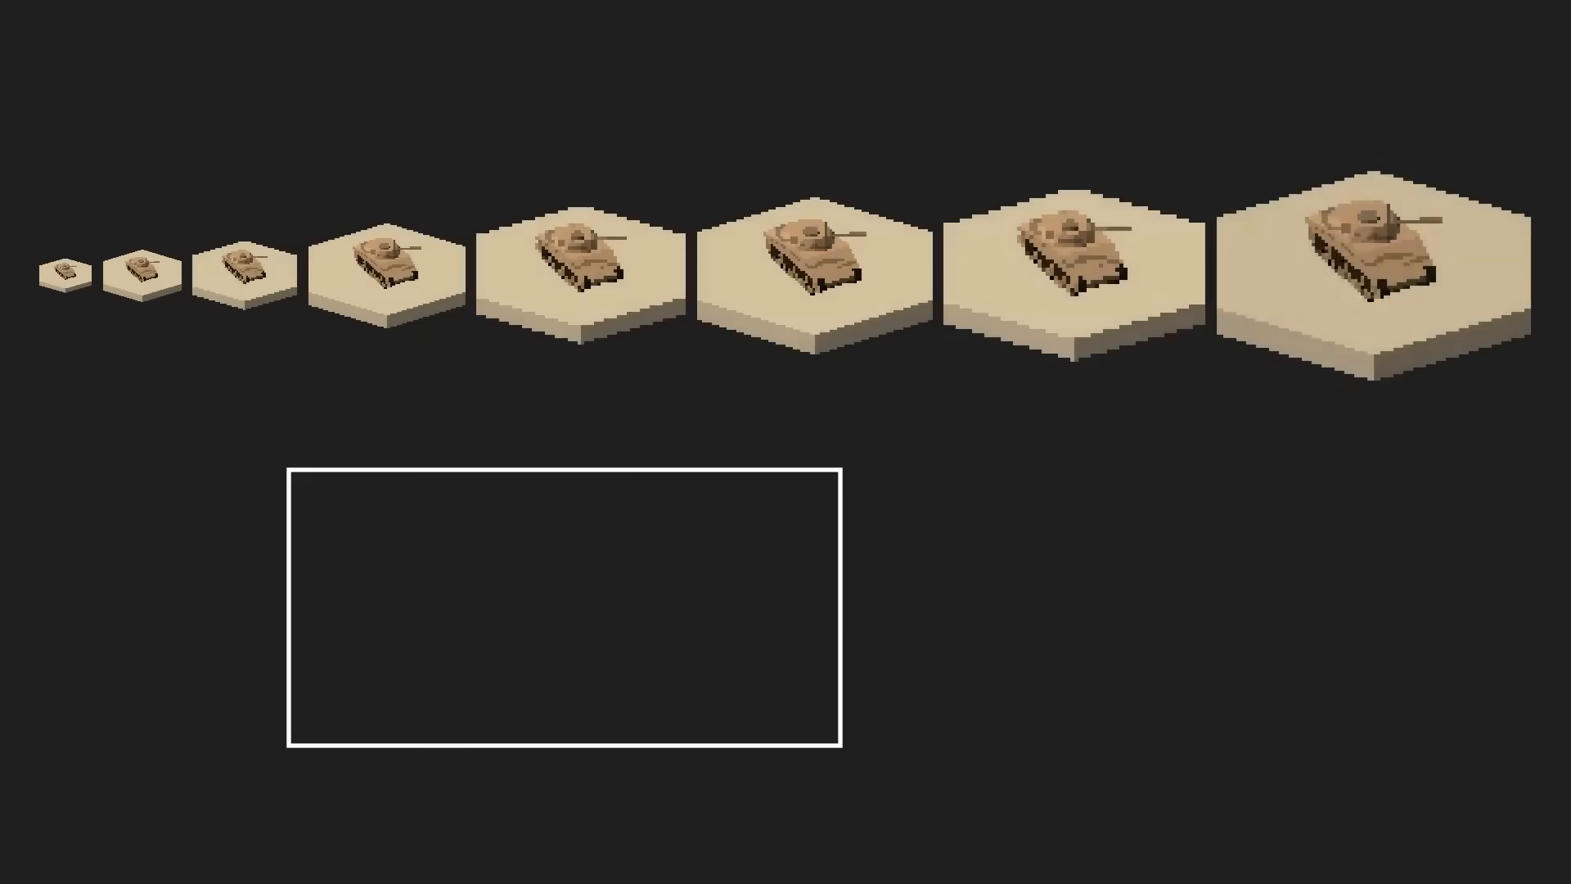
left_click(1077, 270)
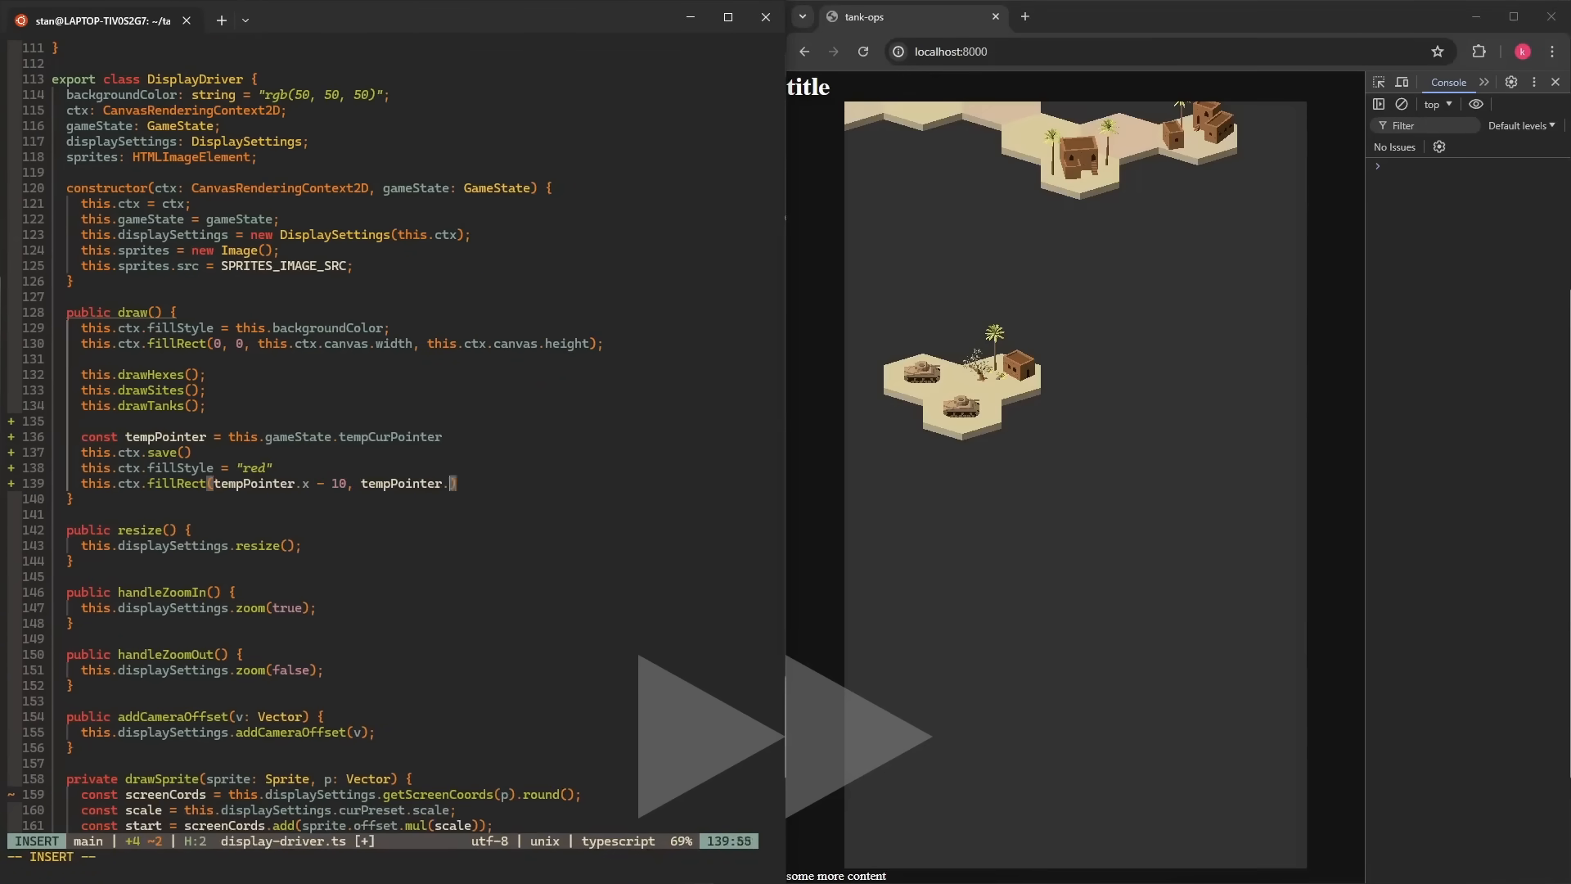
Add a red fillRect around tempCurPointer in DisplayDriver.draw() after hexes, sites and tanks.
key("Escape")
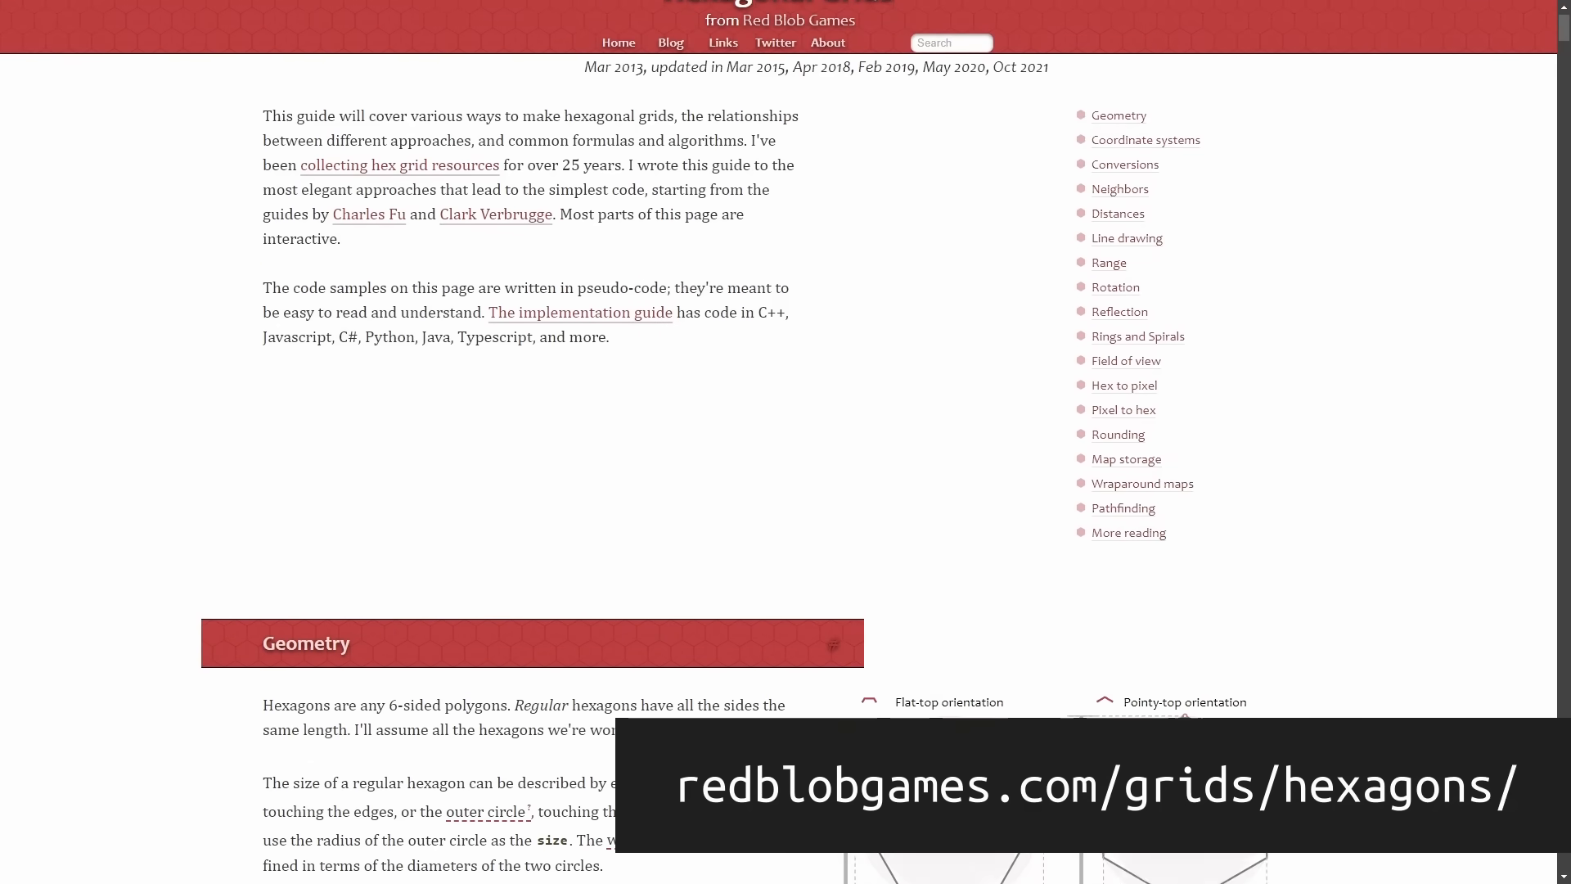
scroll("down", 3)
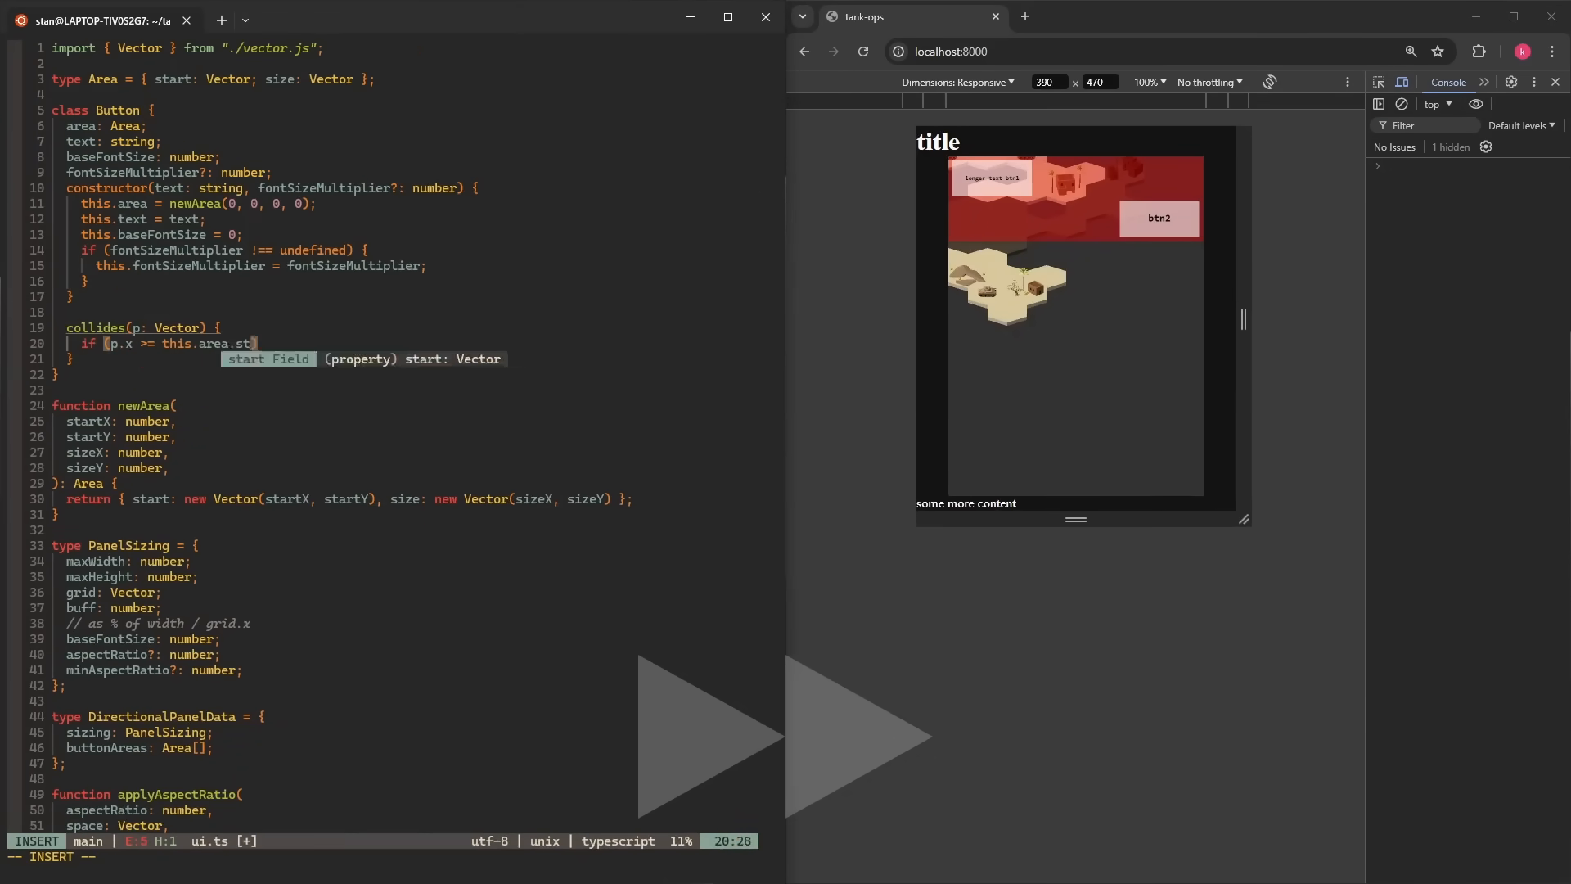
Add a collides(p: Vector) method to Button comparing the point against area start and size.
scroll("down", 3)
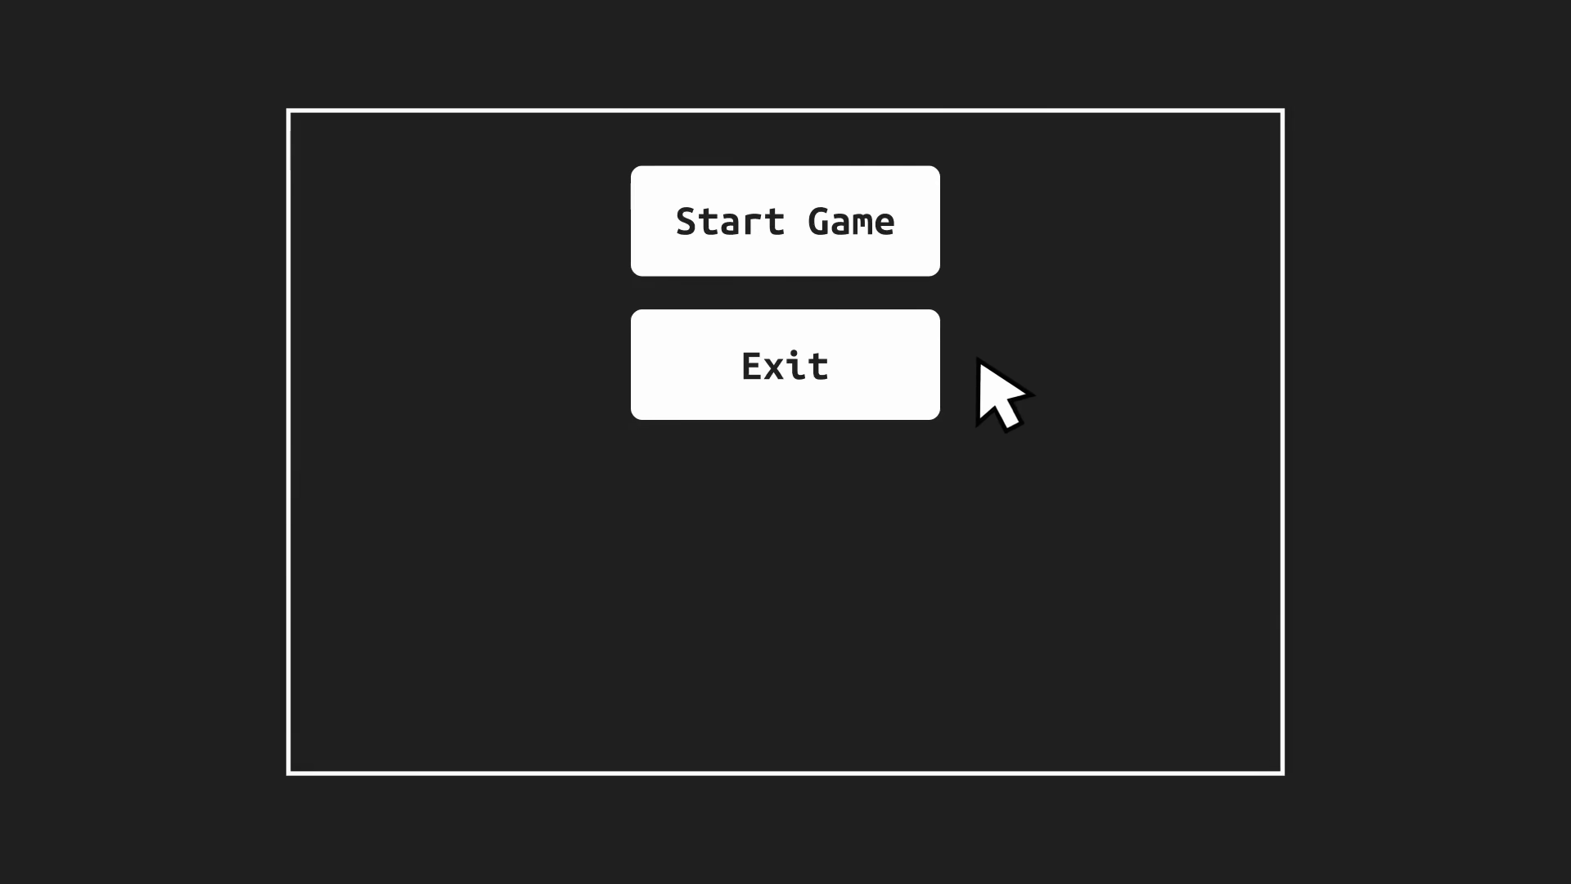
Show the Start Game/Exit menu illustration, then the in-game Quit Game button over the map.
left_click(784, 221)
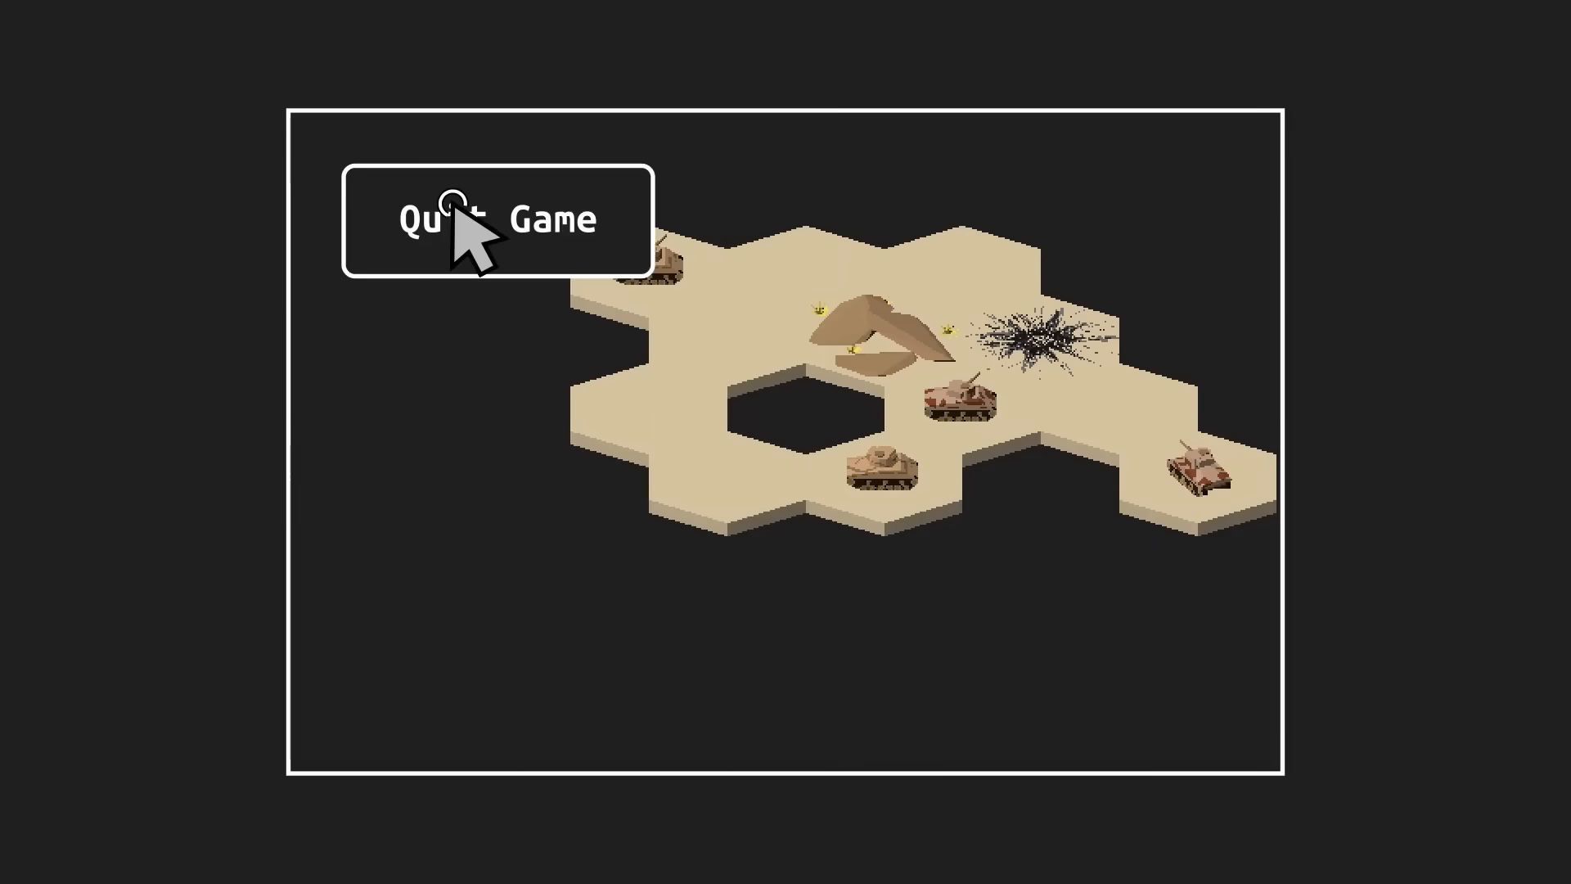
mouse_move(511, 491)
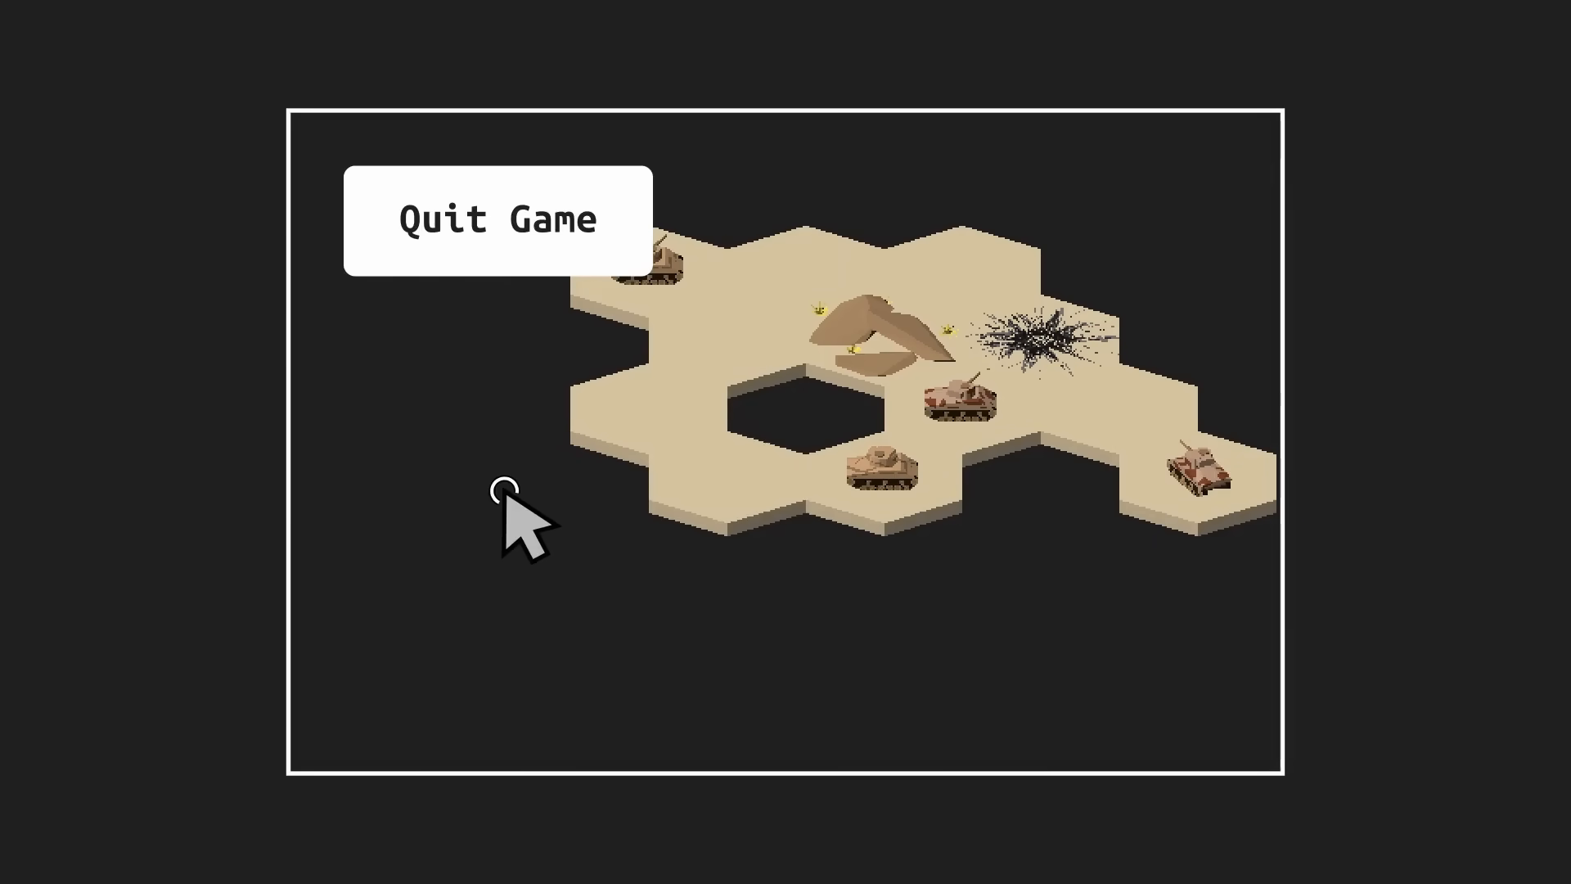
mouse_move(601, 221)
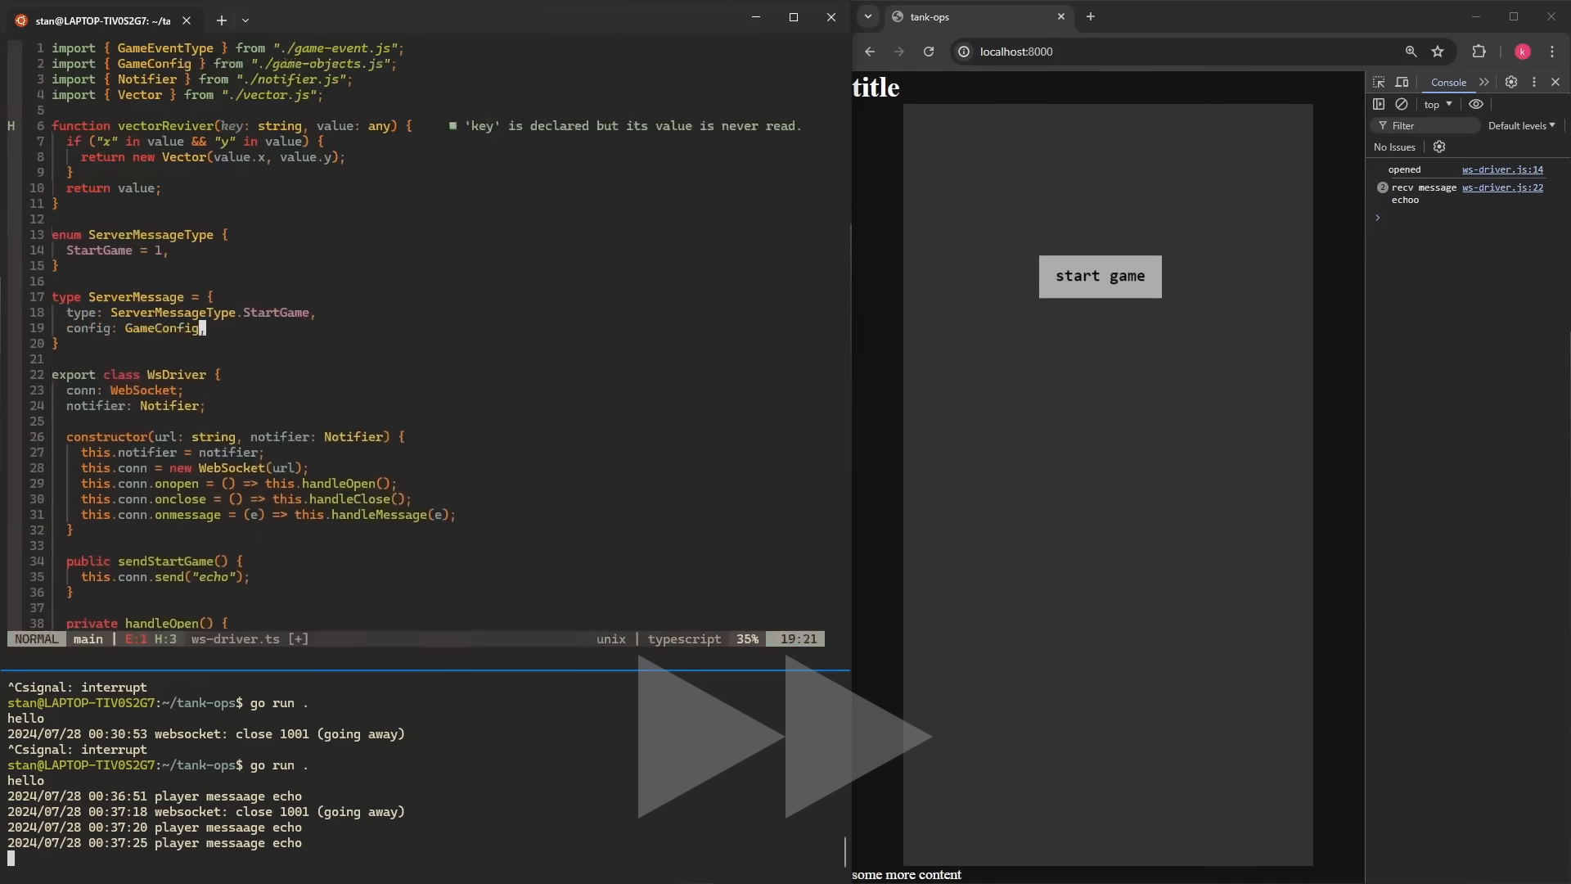
Add ServerMessageType { StartGame = 1 } and a ServerMessage type with config: GameConfig in ws-driver.ts.
left_click(1098, 275)
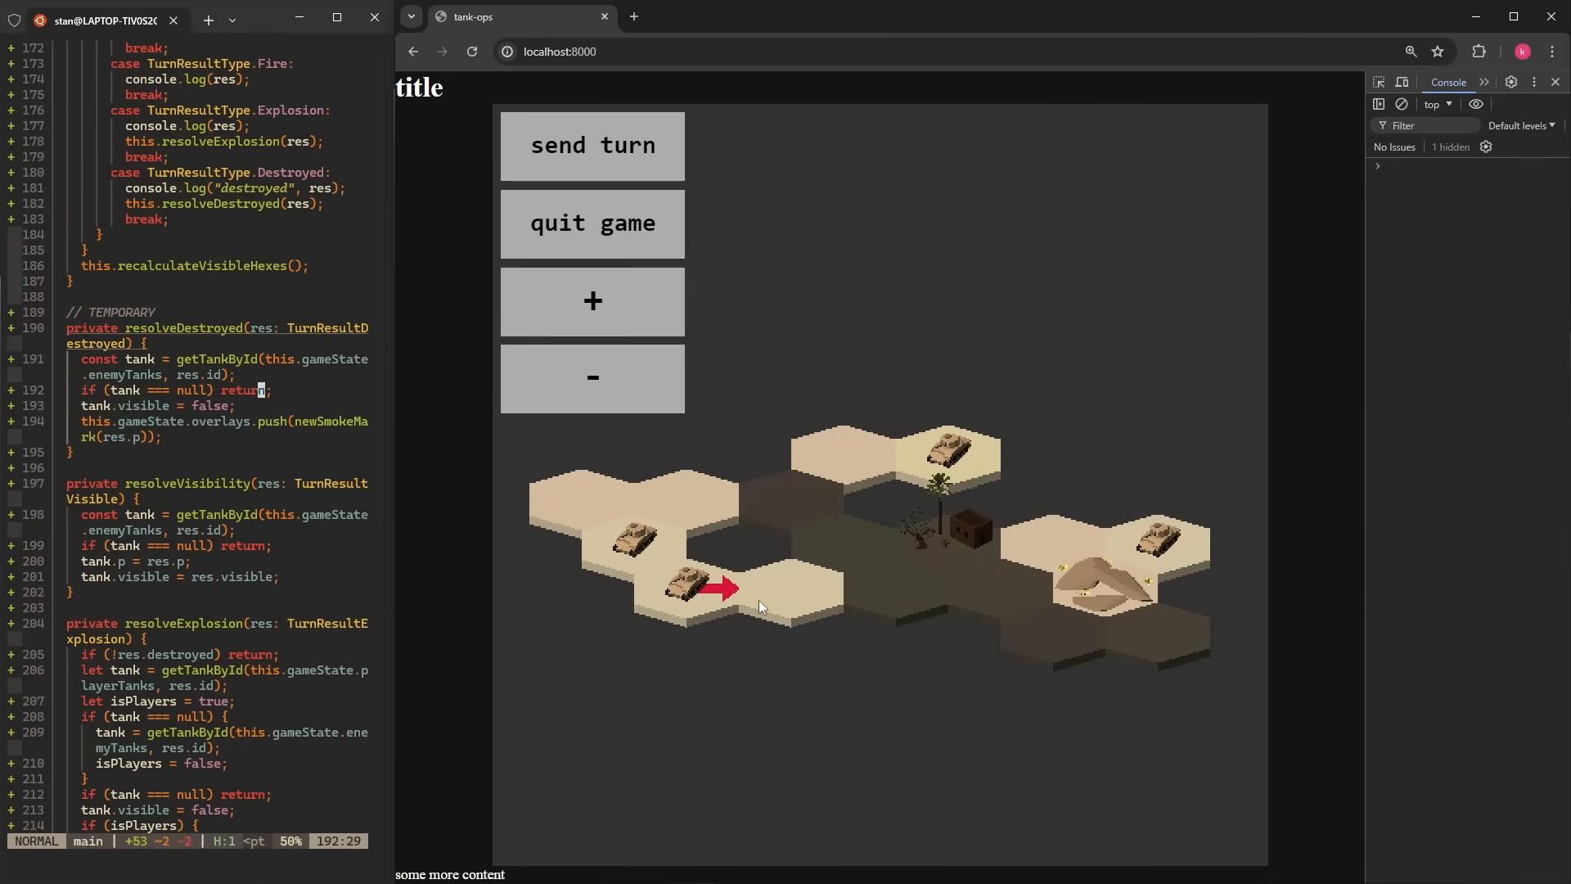
Send the planned turn so tanks follow their paths and an explosion destroys a tank.
left_click(591, 145)
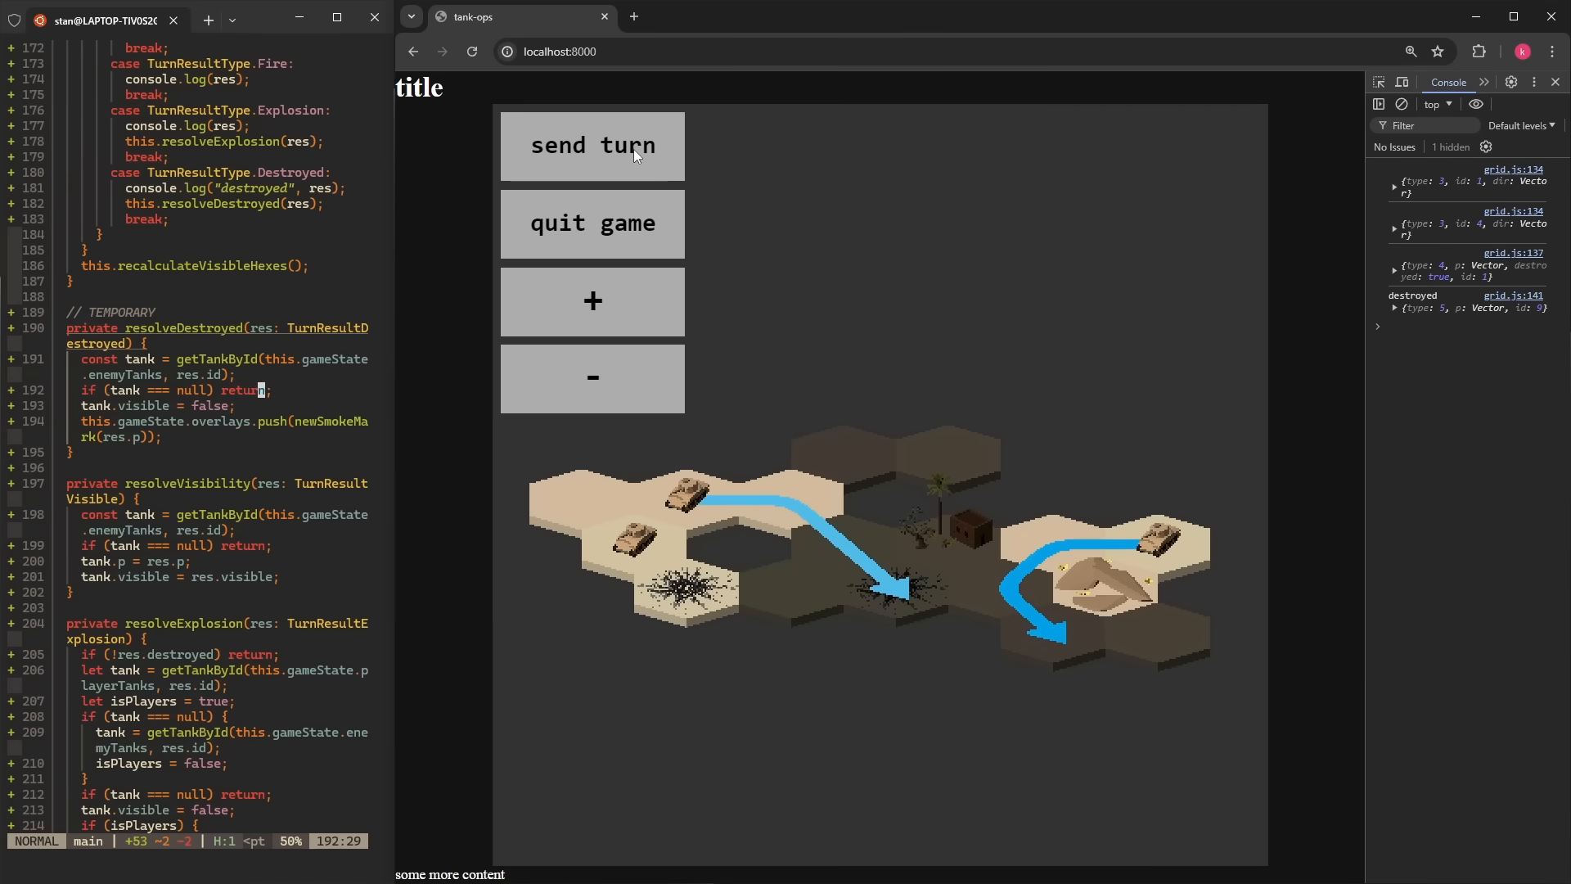
left_click(591, 146)
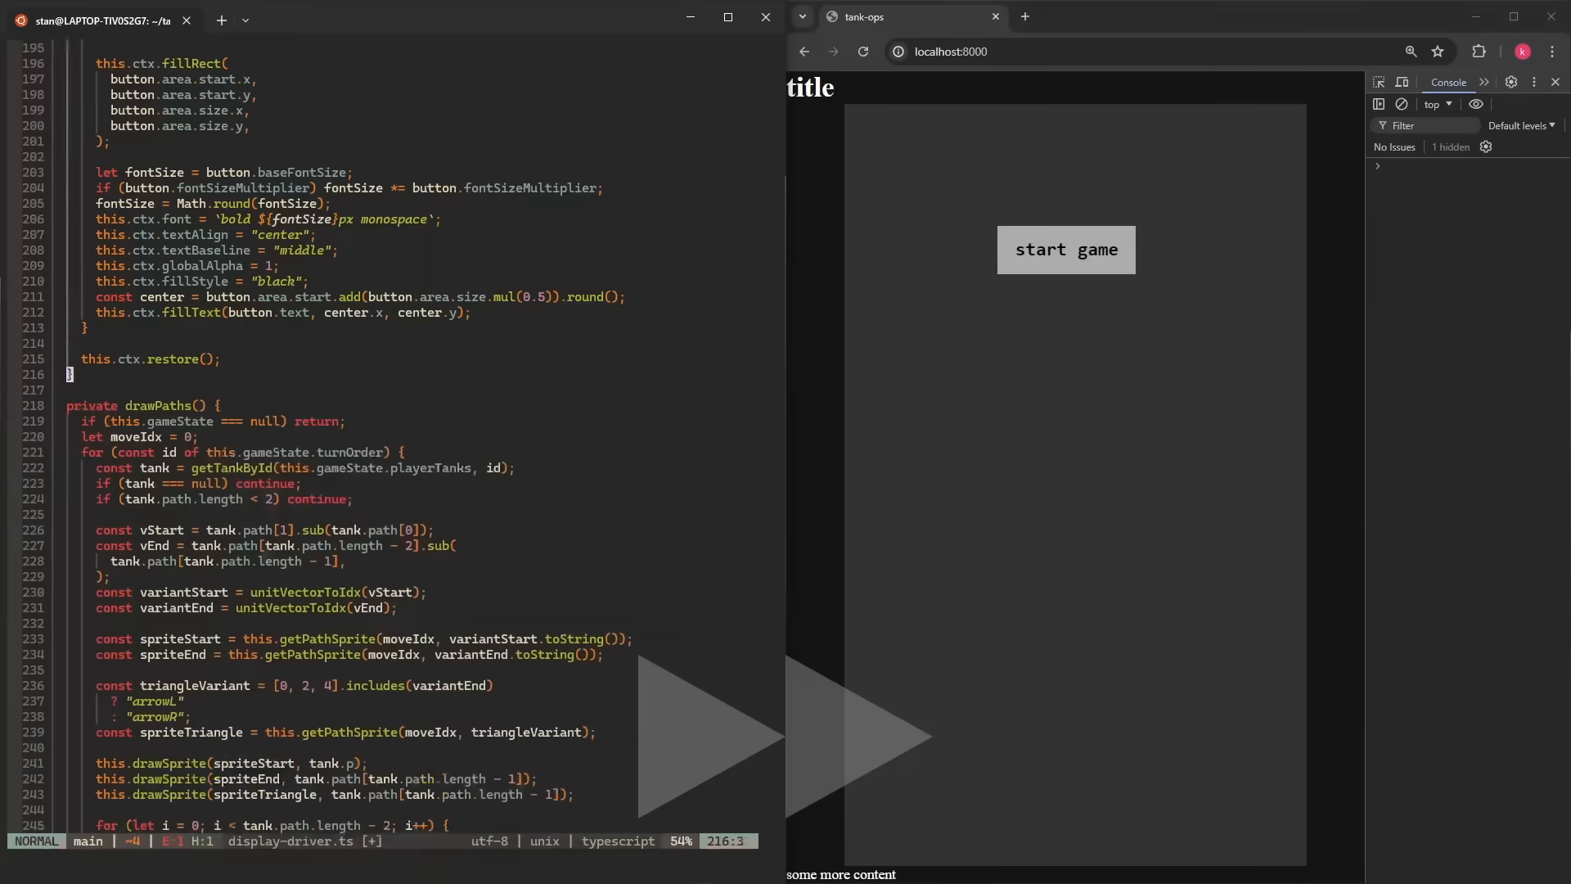
Compute fontSize as baseFontSize times fontSizeMultiplier and draw the centered button label.
left_click(1065, 248)
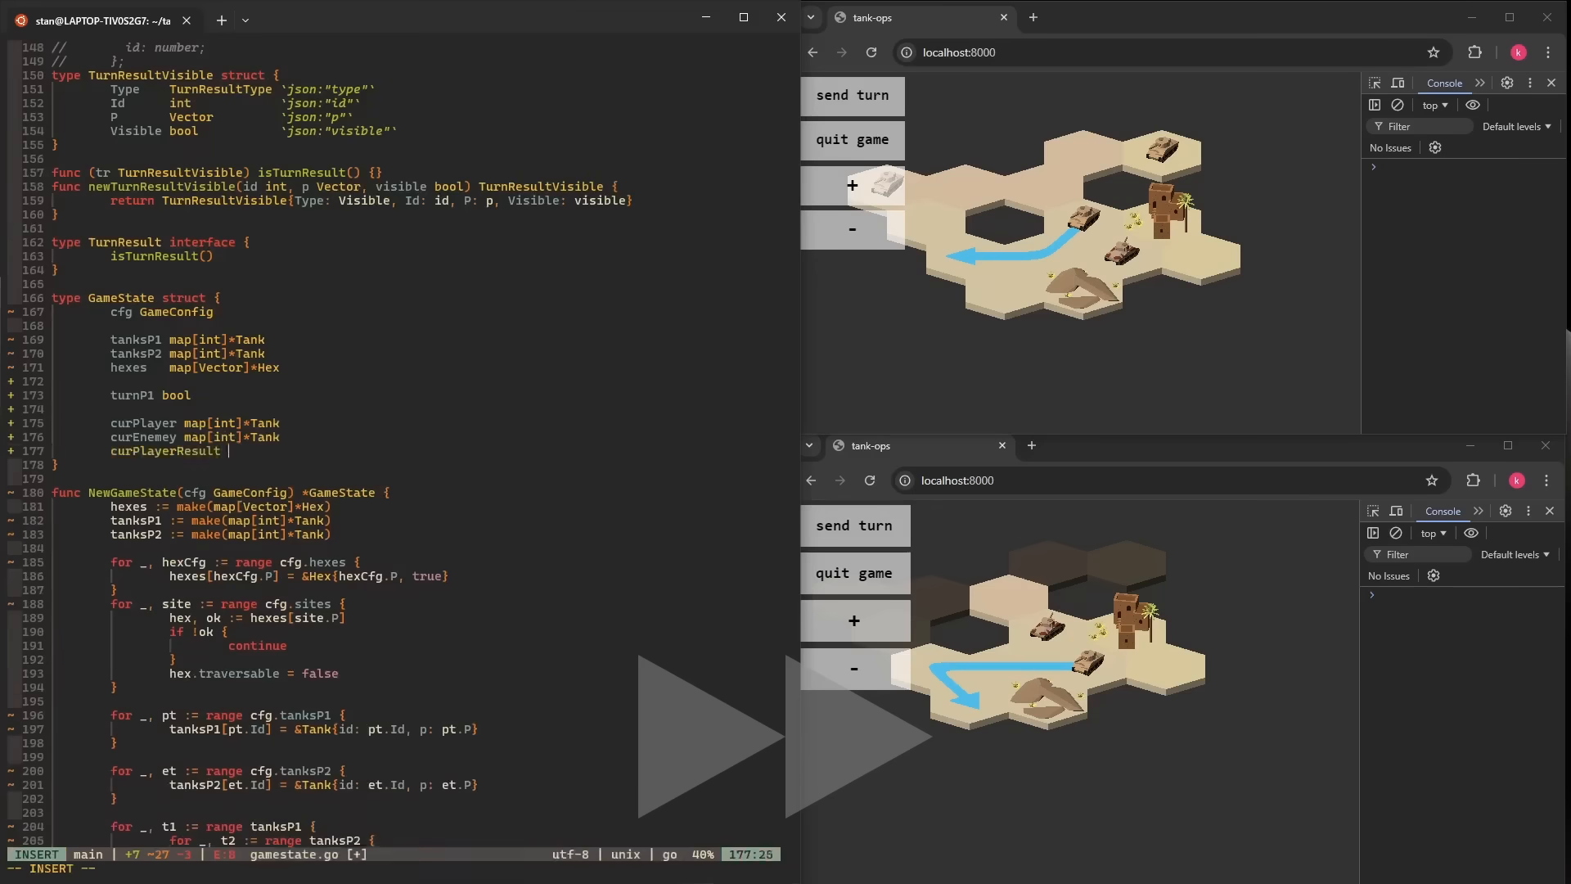
Add curPlayer, curEnemy map[int]*Tank and curPlayerResult fields to GameState in gamestate.go.
scroll("down", 3)
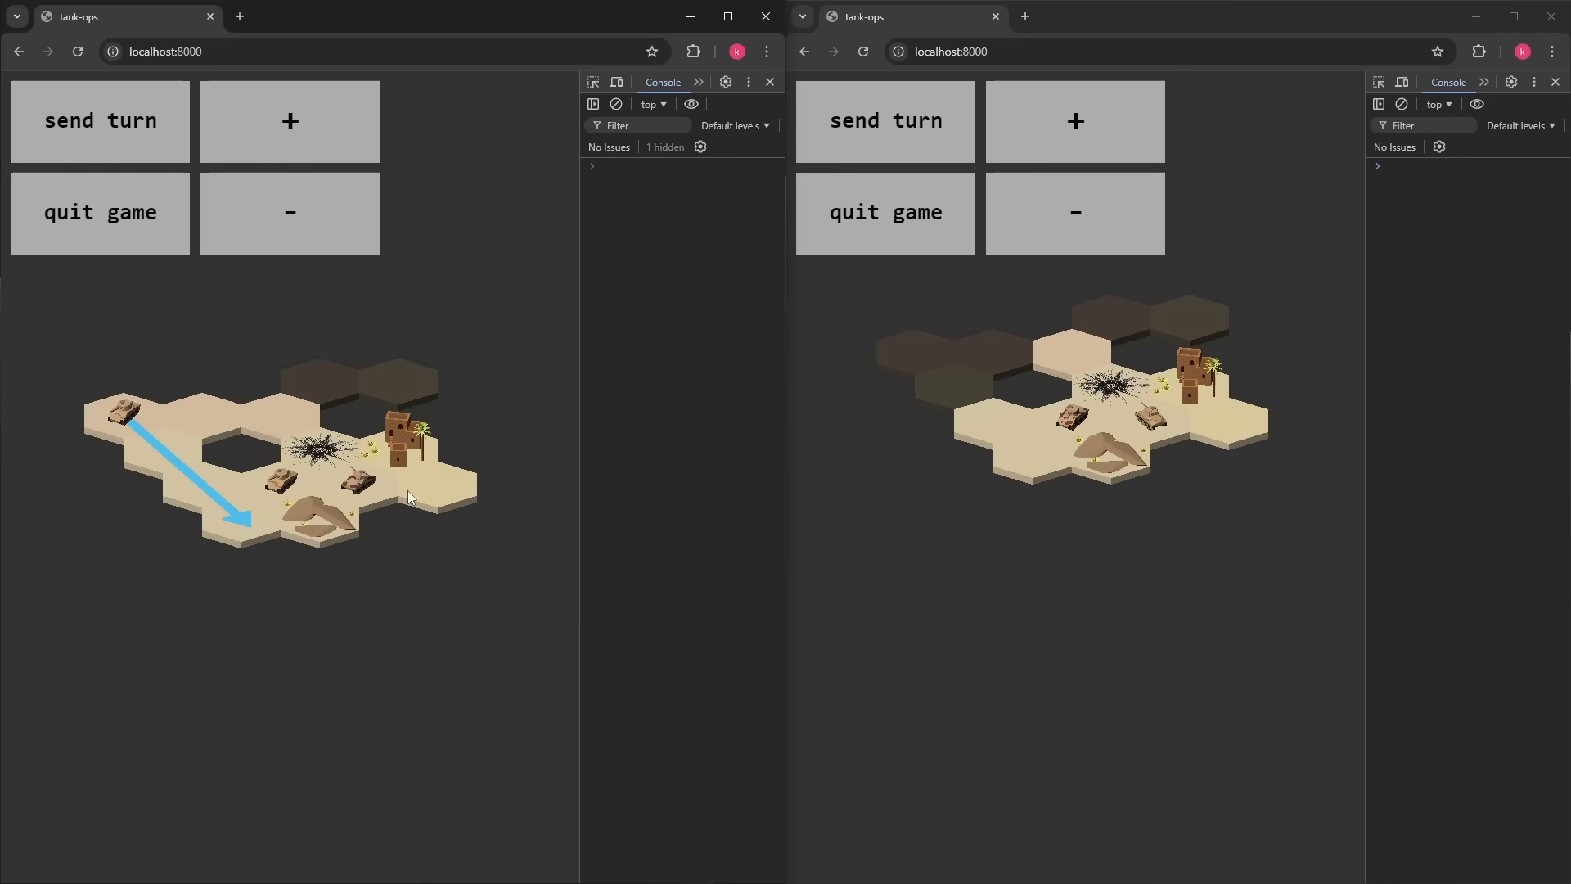
Submit the second player's turn in the right Tank-Ops window.
left_click(886, 119)
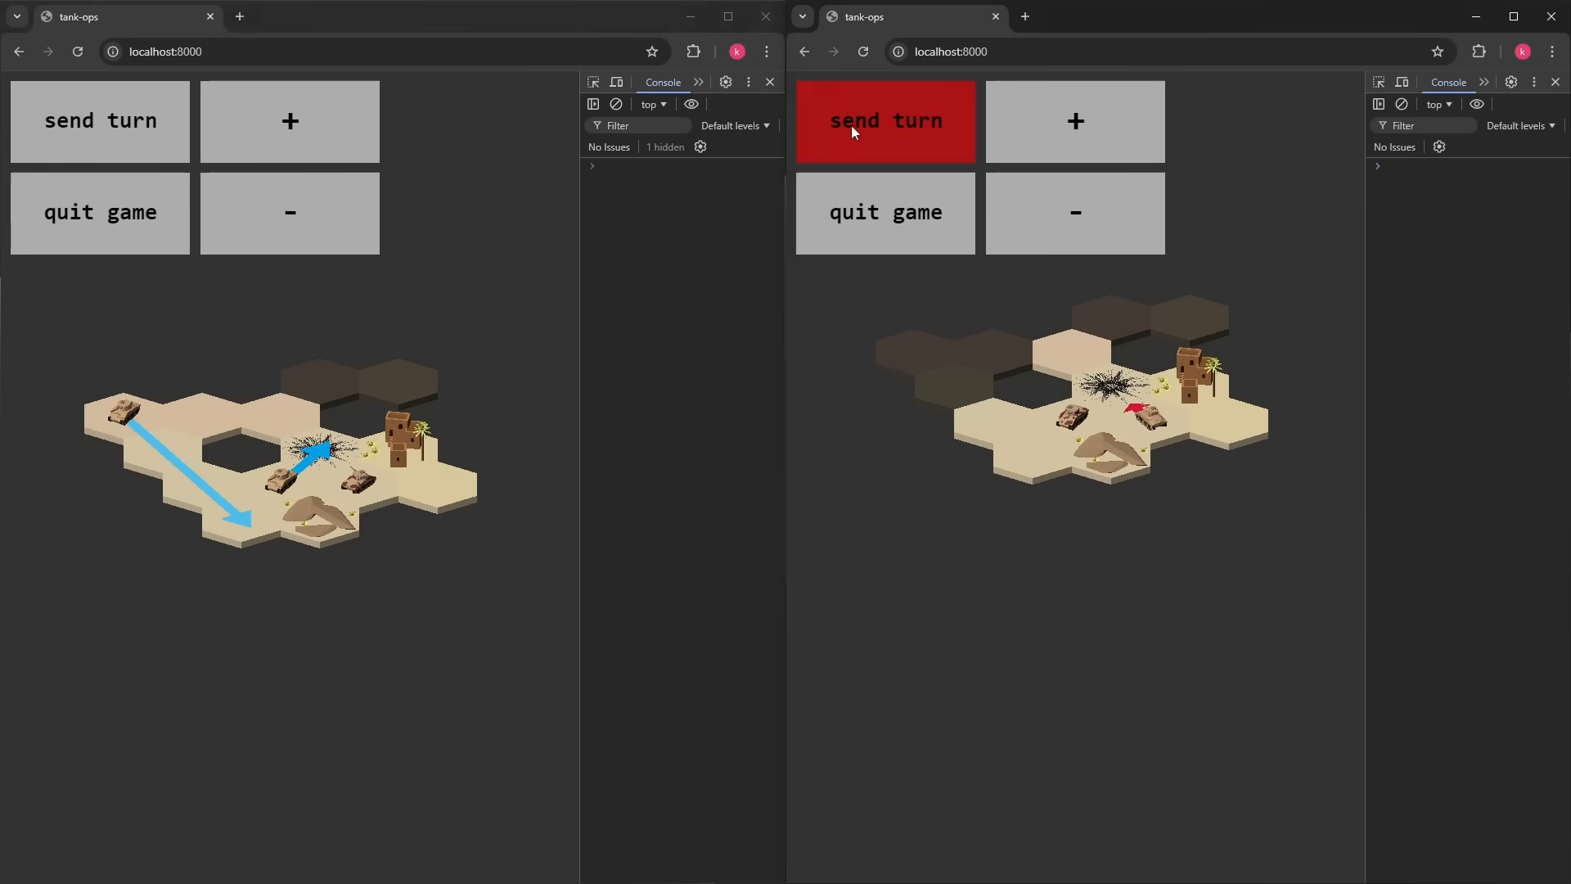
left_click(884, 121)
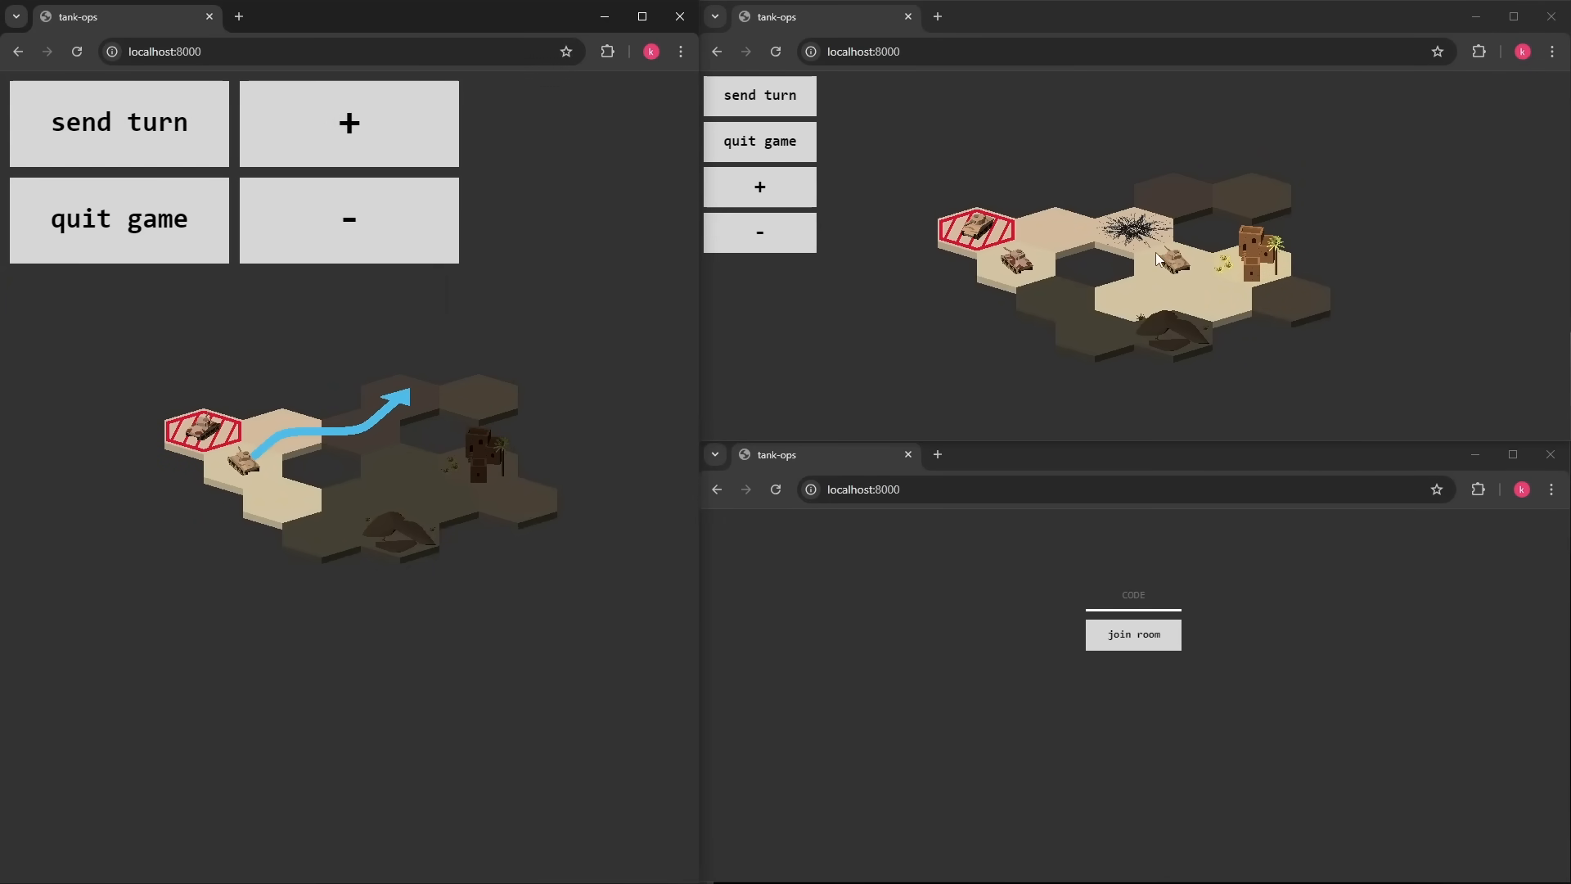
Submit the current turn in the tank-ops game window.
left_click(758, 95)
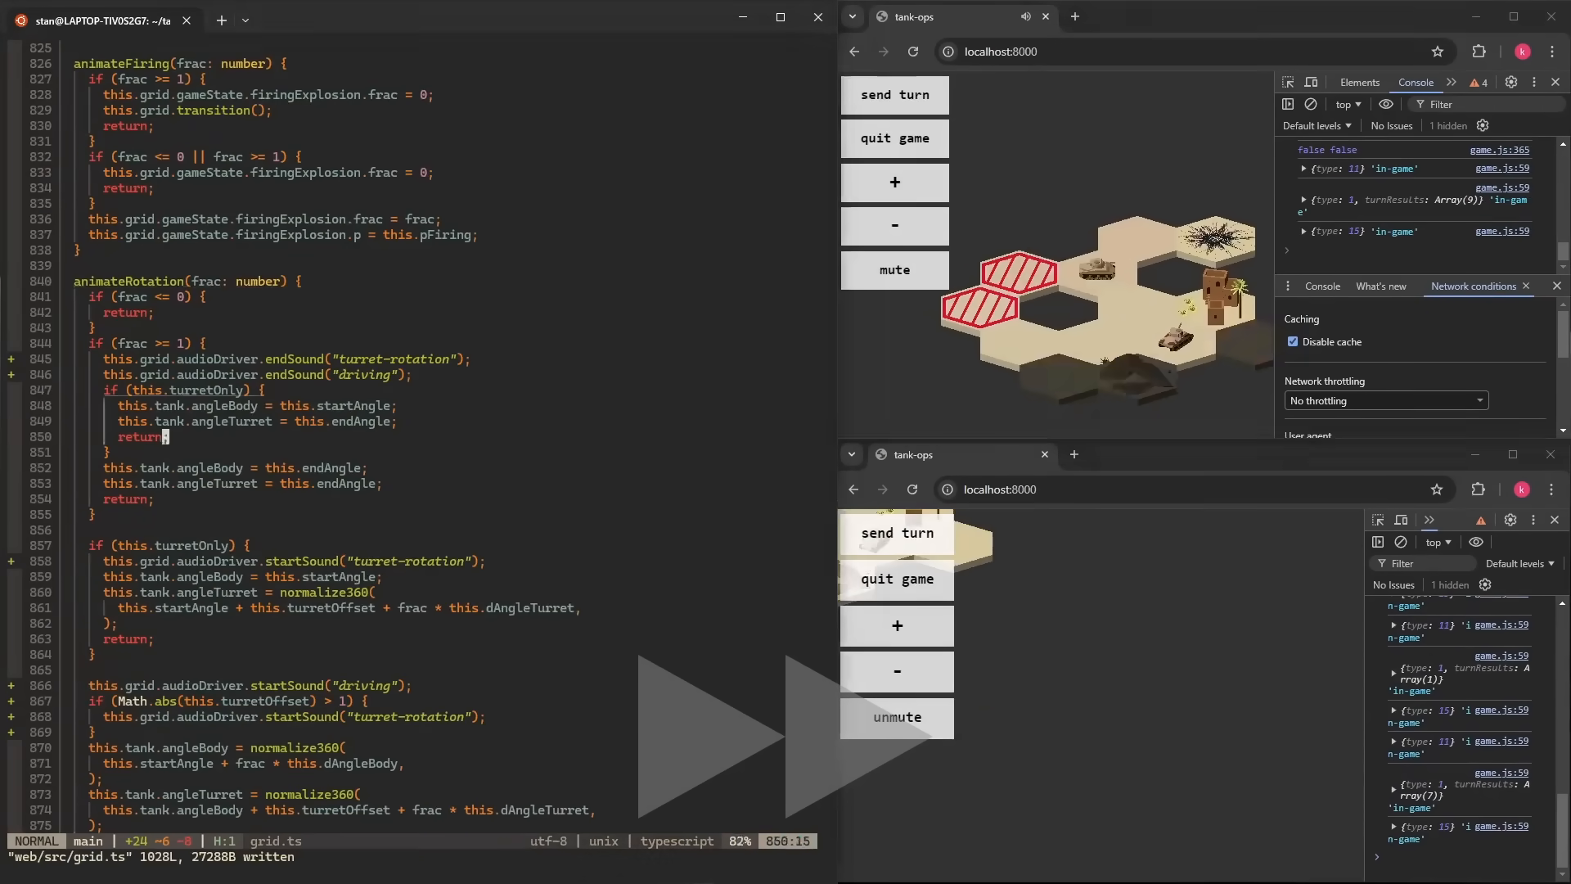
Add a playedExplosionSound flag in grid.ts to track whether the explosion sound has played.
type("playedExplosionS")
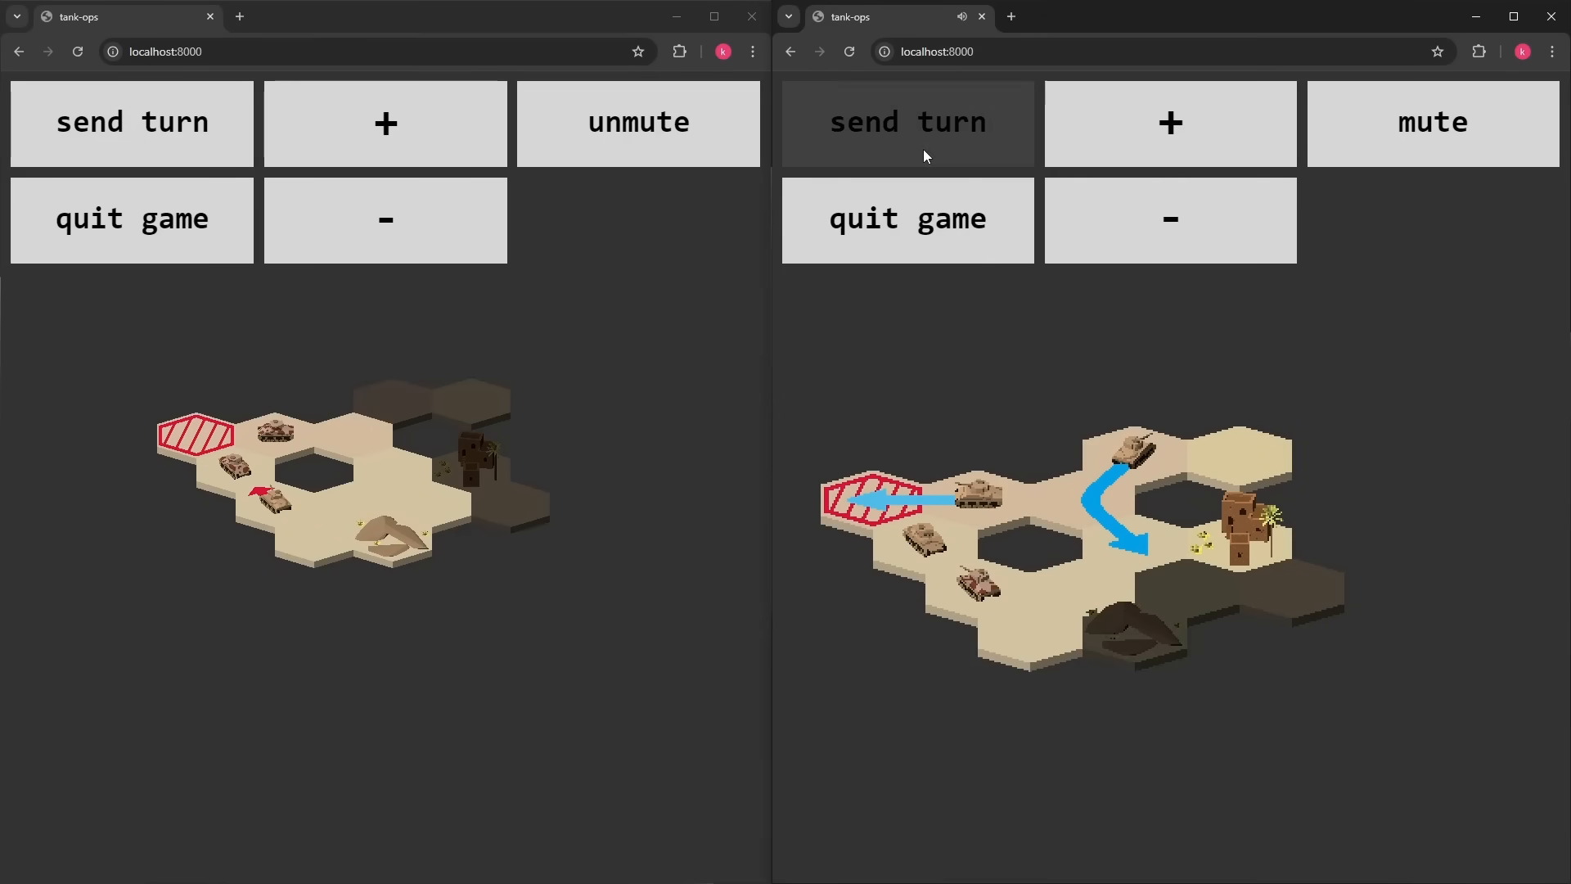
Send both players' turns so a tank fires and the shot explodes.
left_click(131, 123)
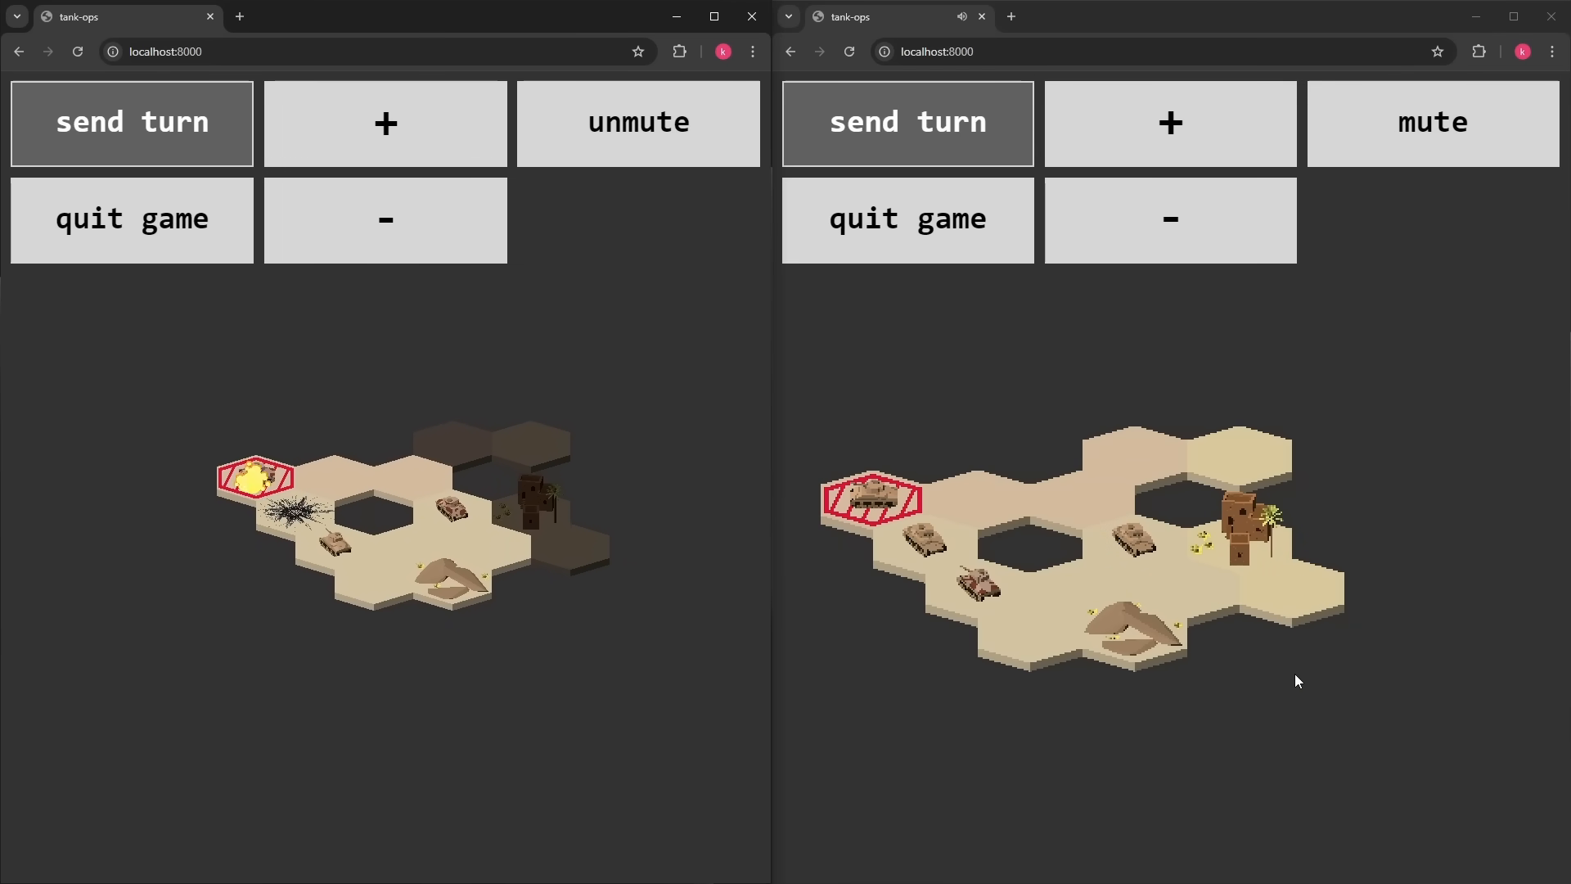
left_click(906, 122)
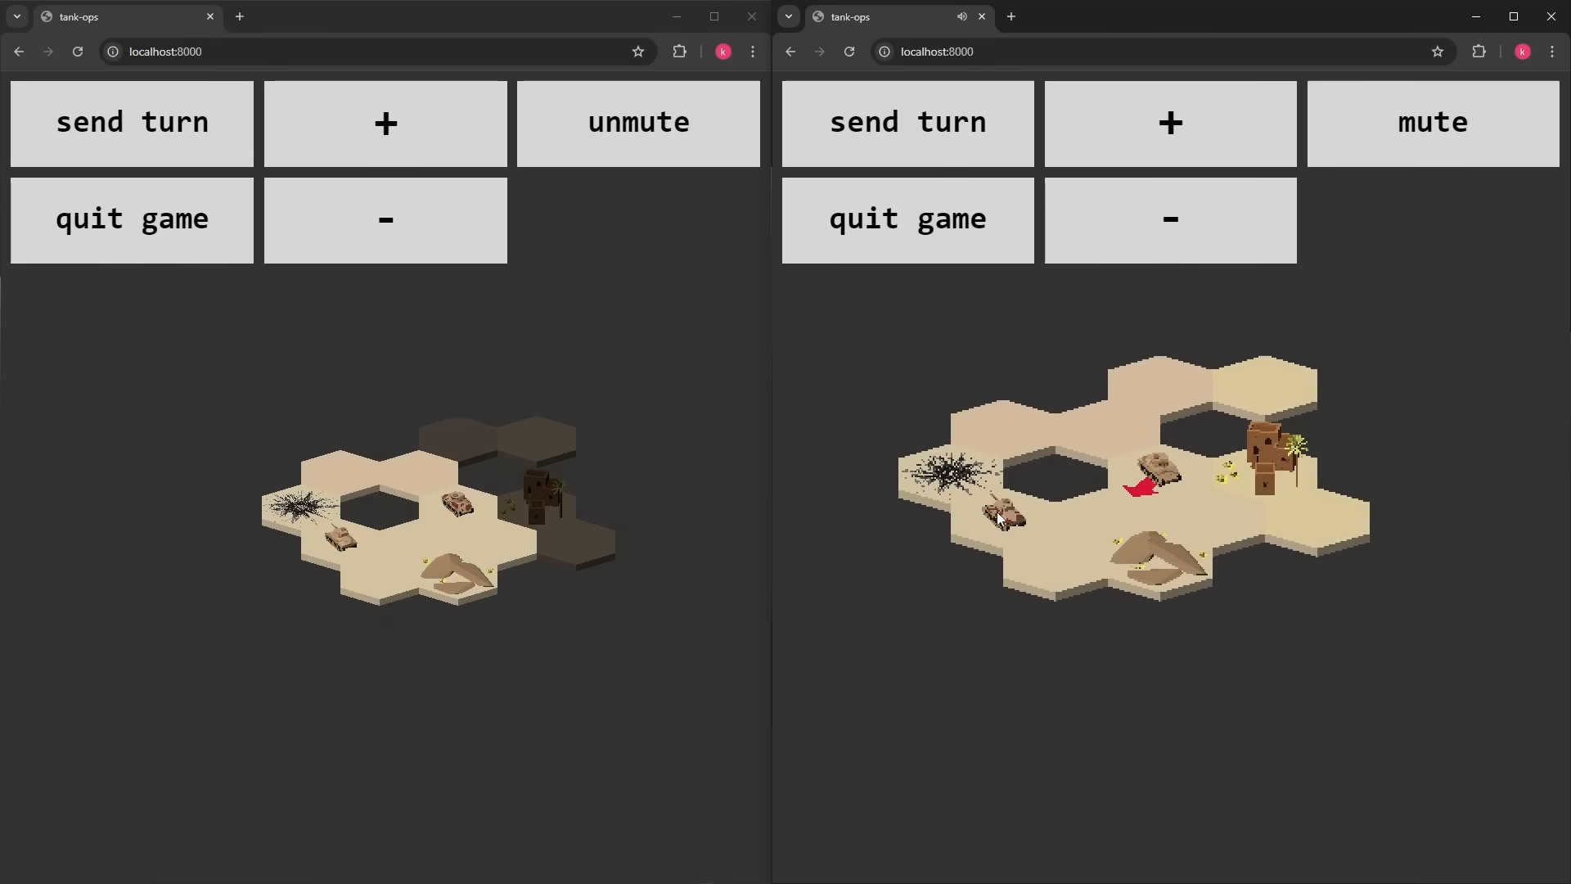
Plan a tank move on the hex grid and send the first player's next turn.
left_click(457, 506)
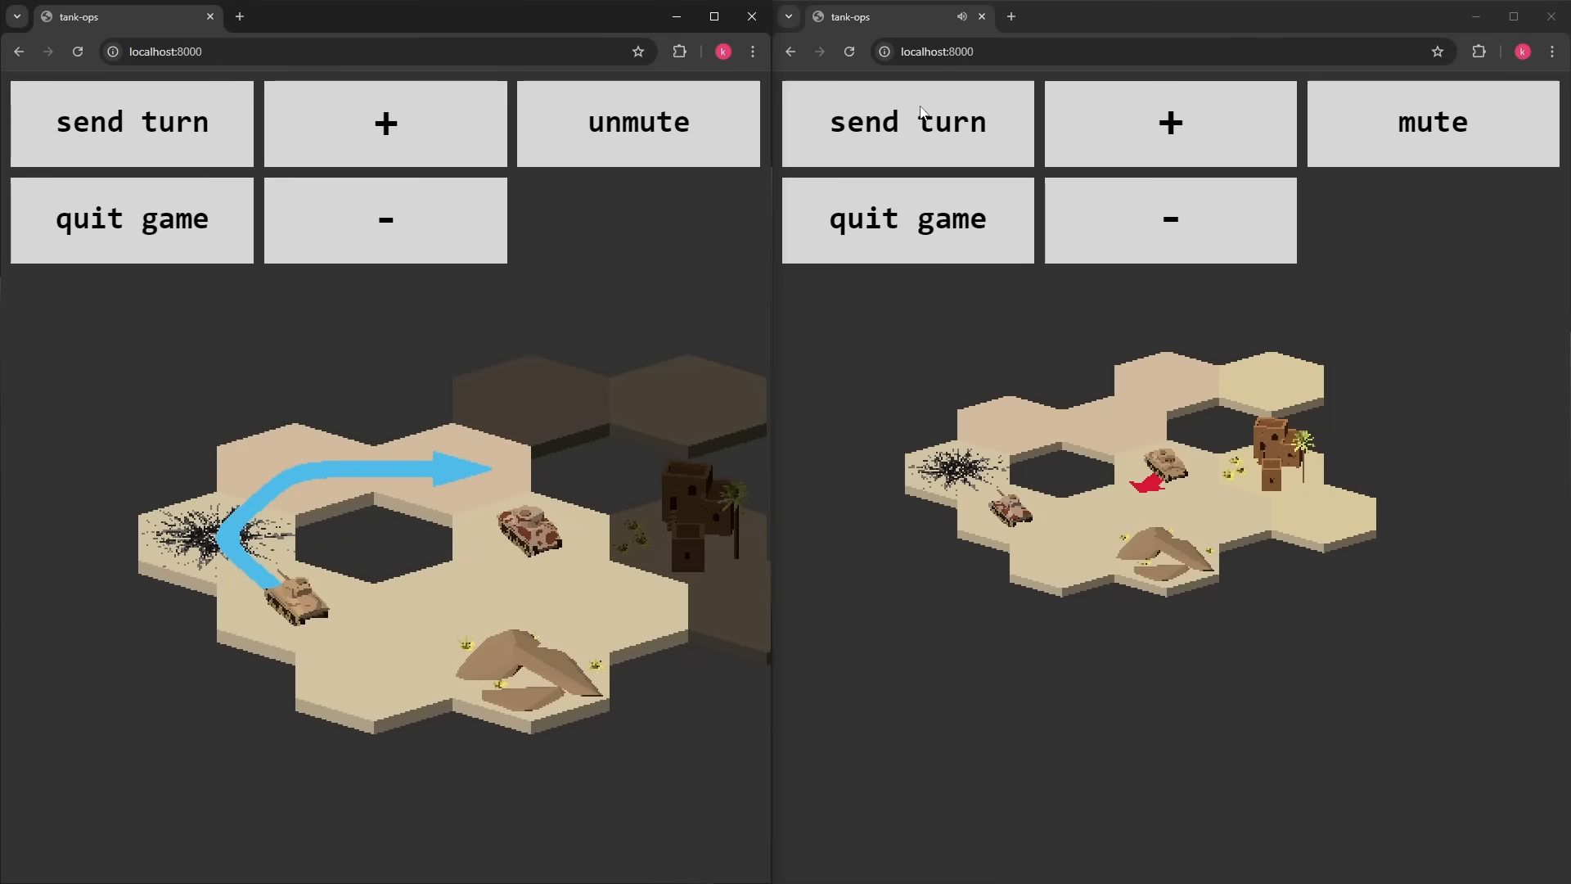
left_click(131, 123)
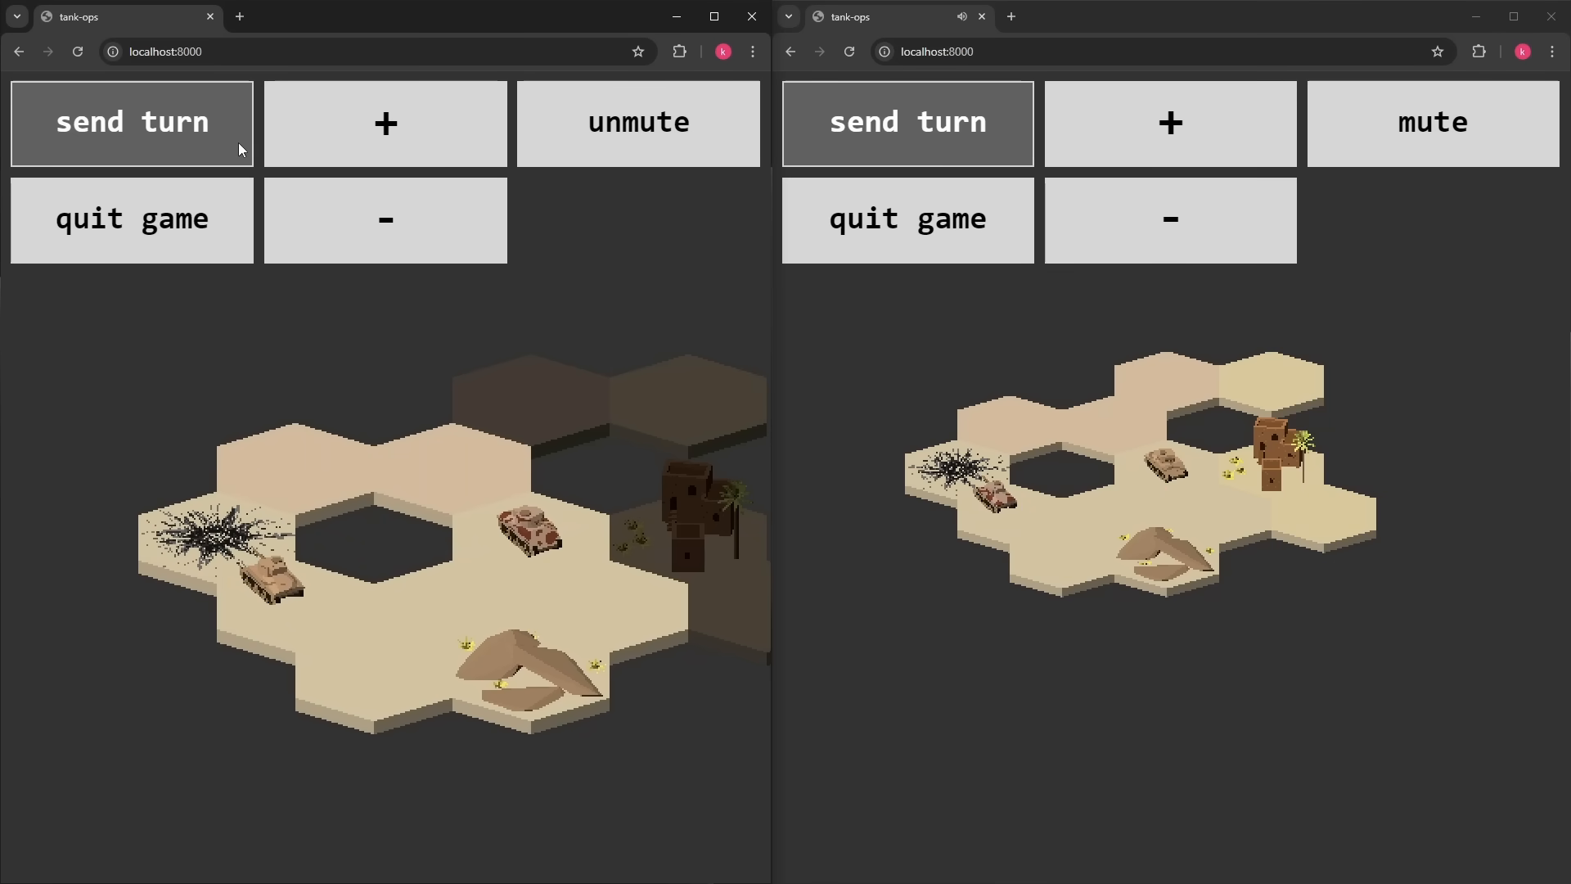